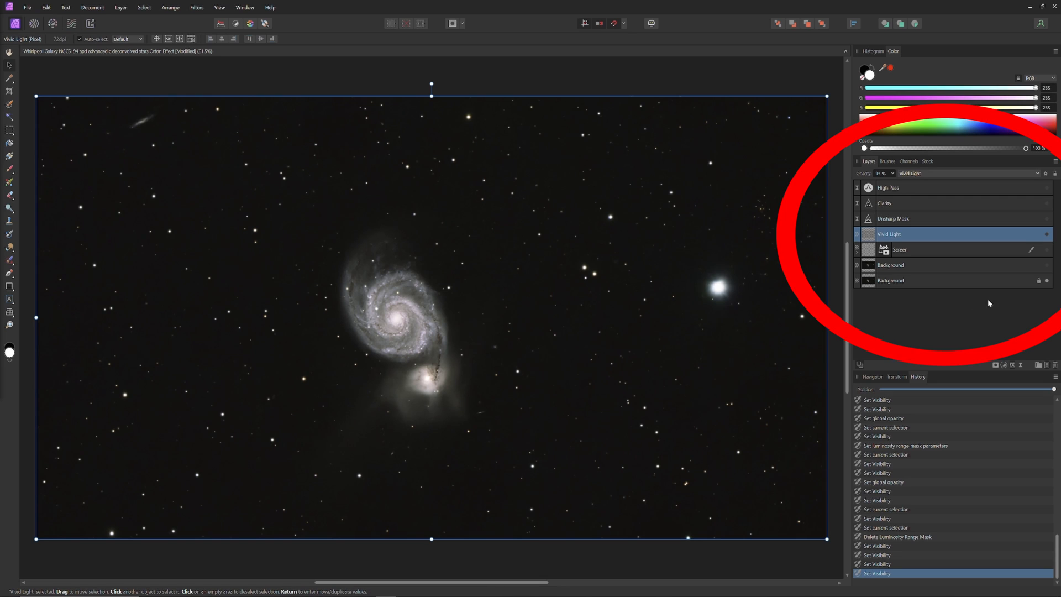
{"action": "mouse_move", "coordinate": [969, 308]}
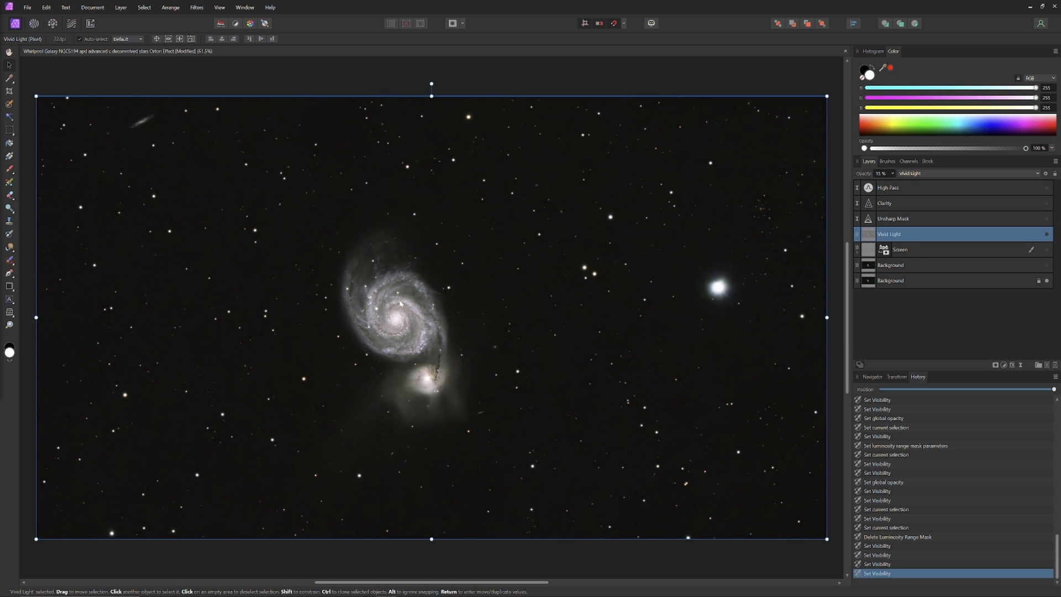
{"action": "mouse_move", "coordinate": [958, 282]}
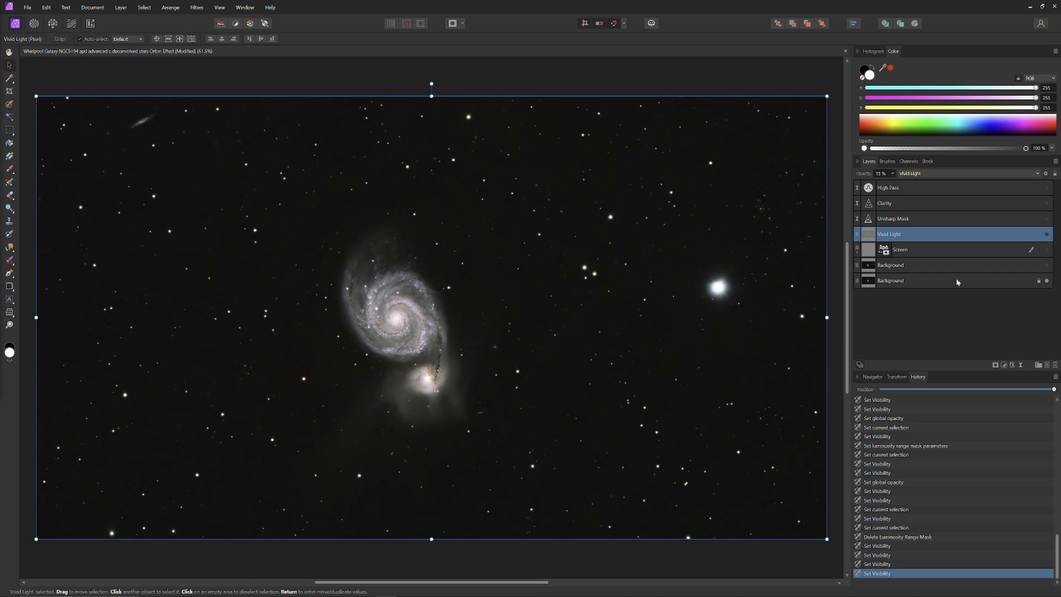
Select the Screen layer and reveal its nested Luminosity Range Mask
{"action": "right_click", "coordinate": [891, 279]}
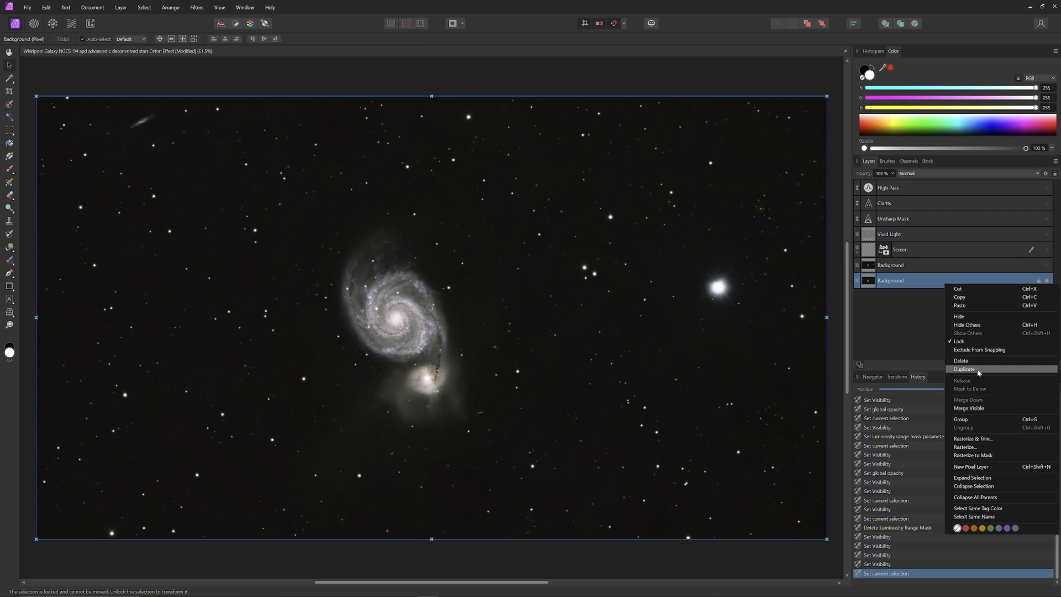
{"action": "mouse_move", "coordinate": [907, 270]}
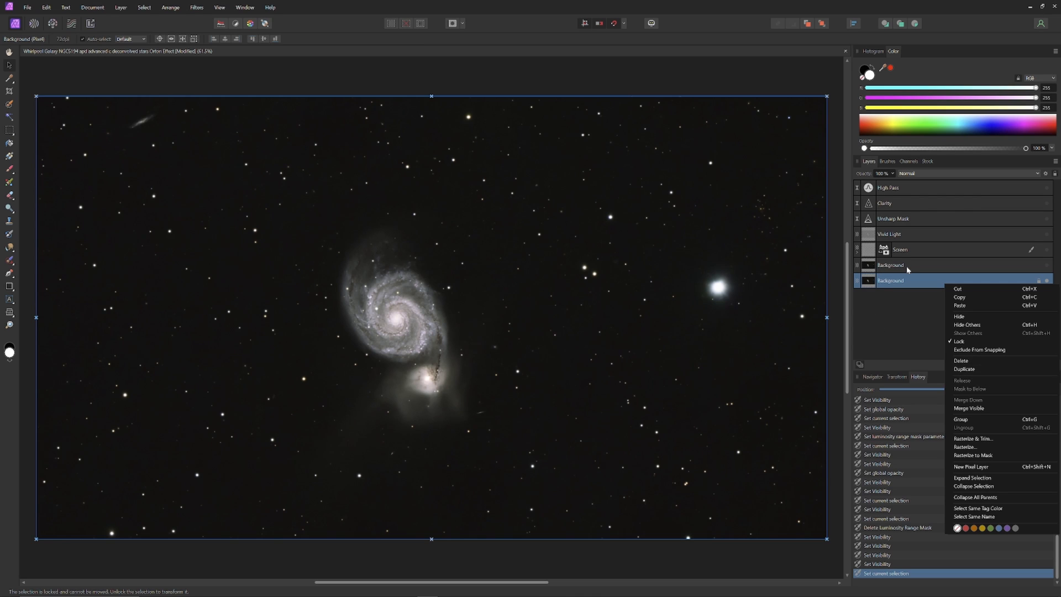
{"action": "mouse_move", "coordinate": [947, 272]}
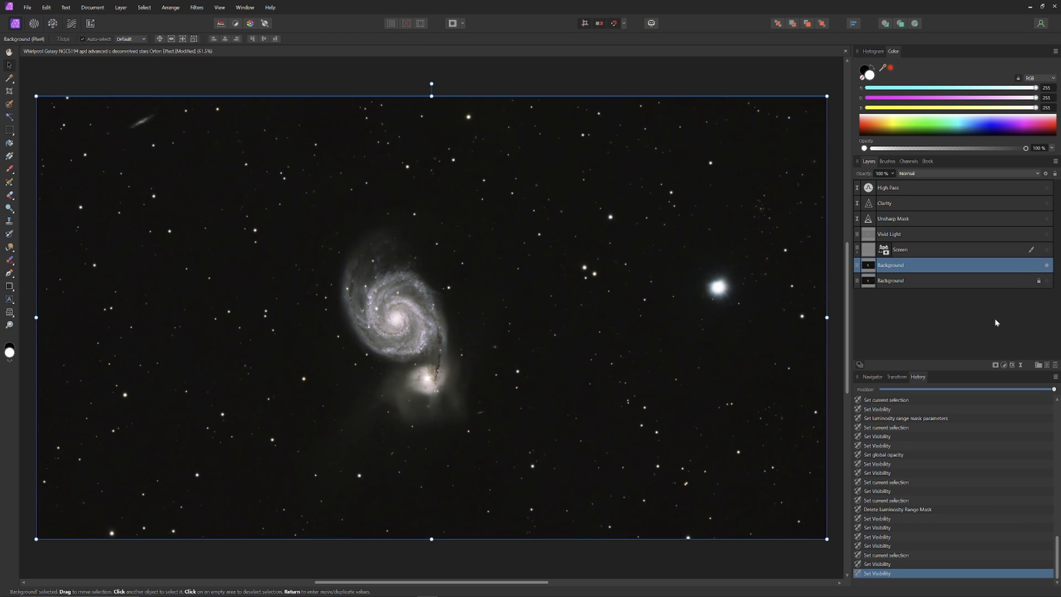
{"action": "left_click", "coordinate": [900, 249]}
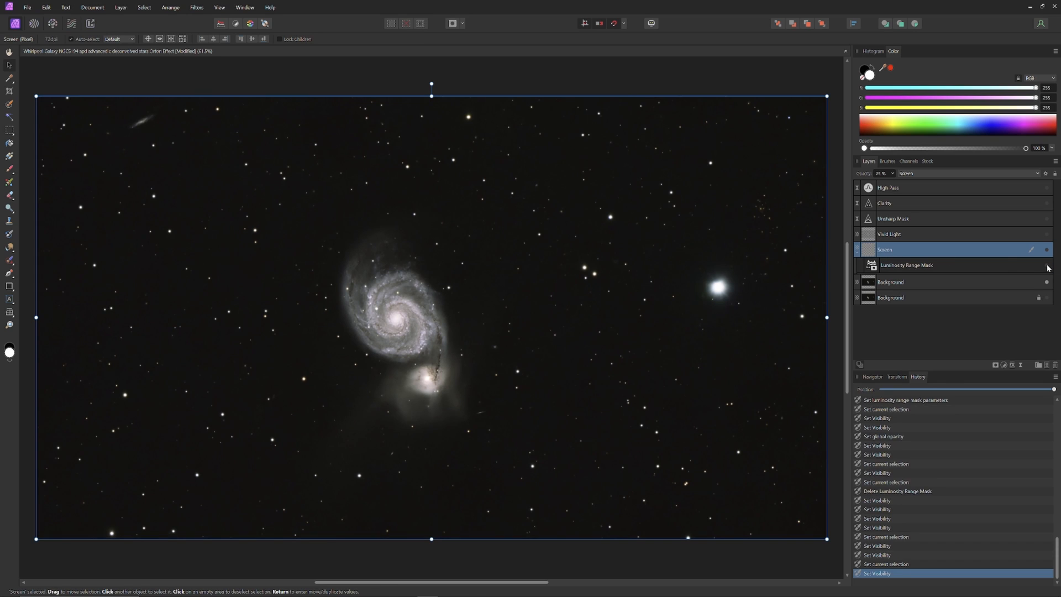
{"action": "mouse_move", "coordinate": [964, 256]}
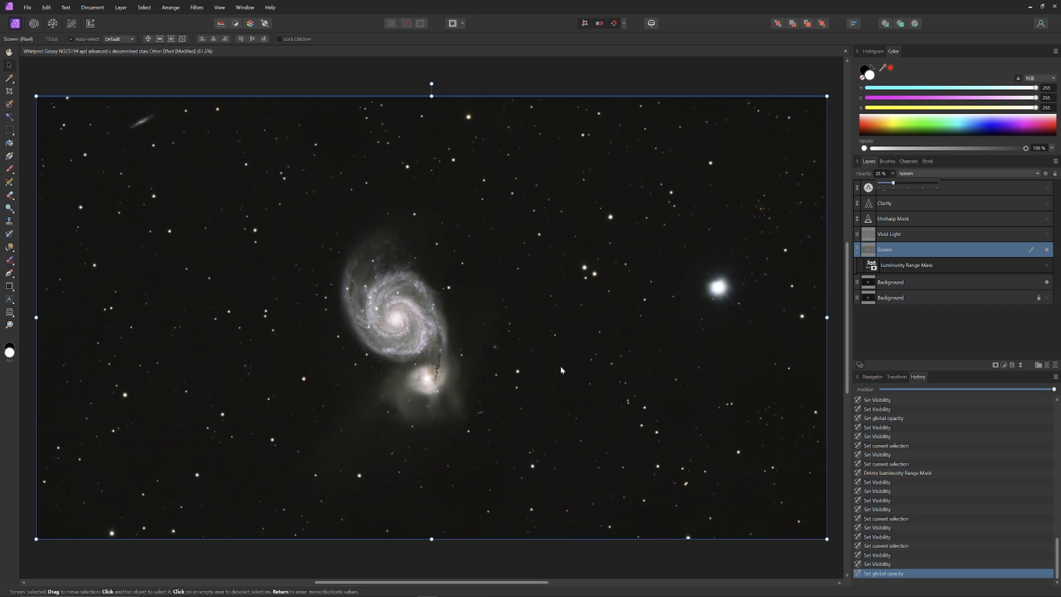
{"action": "mouse_move", "coordinate": [565, 364]}
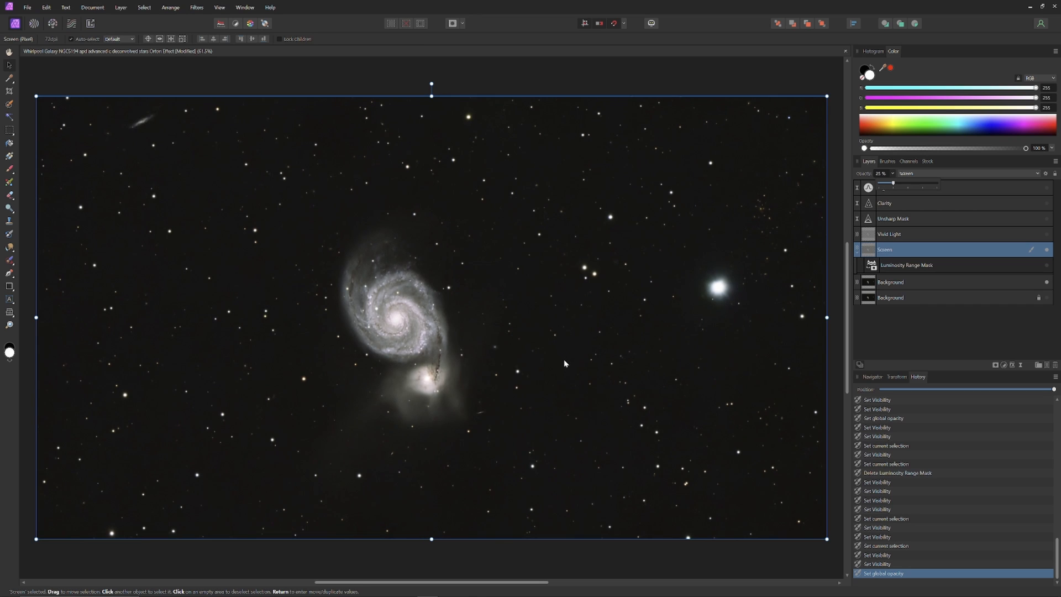
{"action": "mouse_move", "coordinate": [390, 328]}
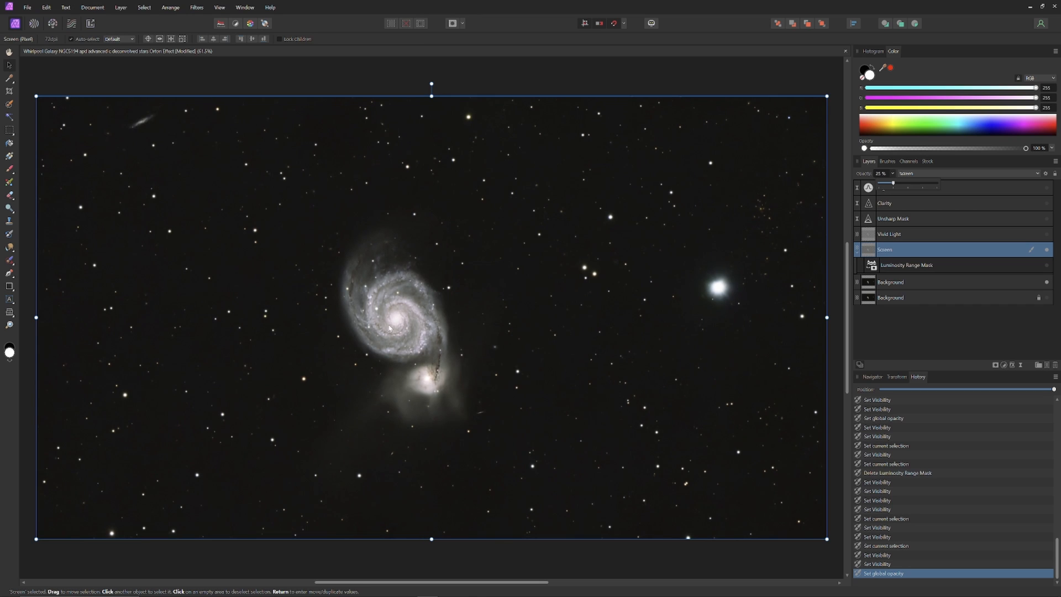
{"action": "mouse_move", "coordinate": [398, 321]}
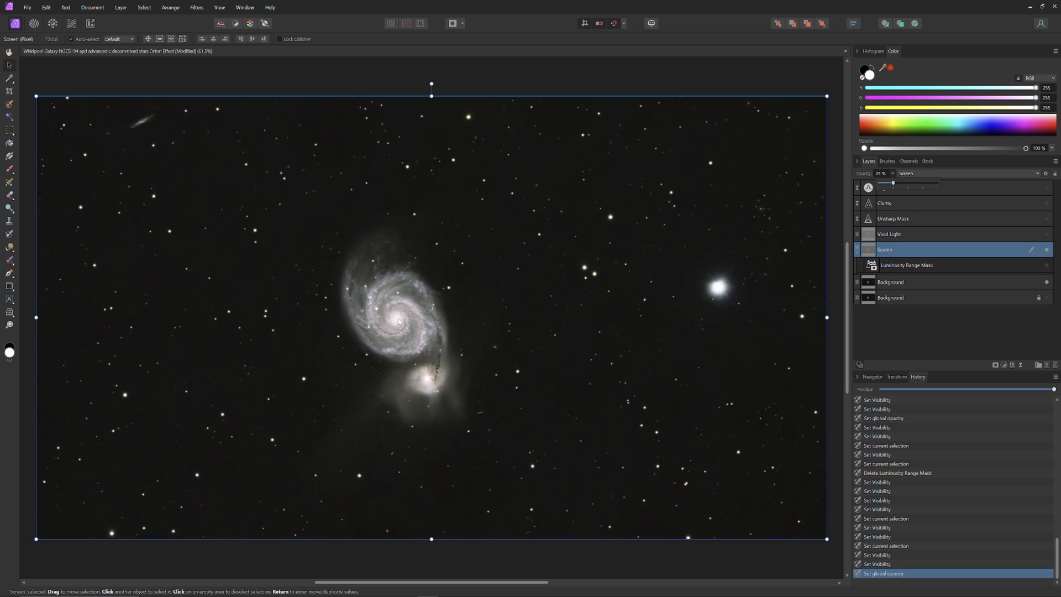
{"action": "mouse_move", "coordinate": [505, 417]}
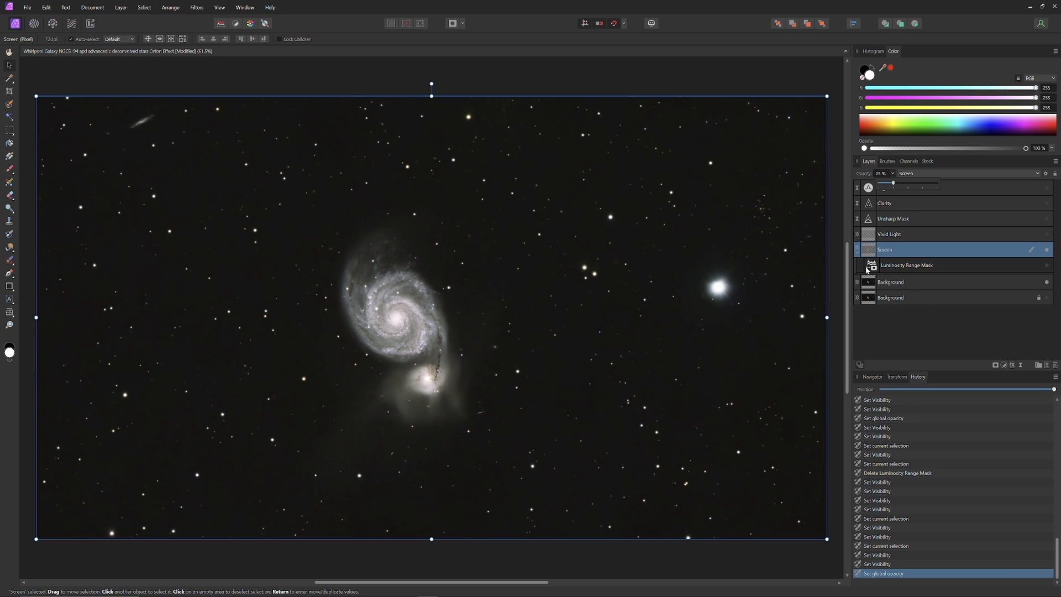
Adjust the Luminosity Range Mask's map curve and leave it straight and linear
{"action": "left_click", "coordinate": [906, 265]}
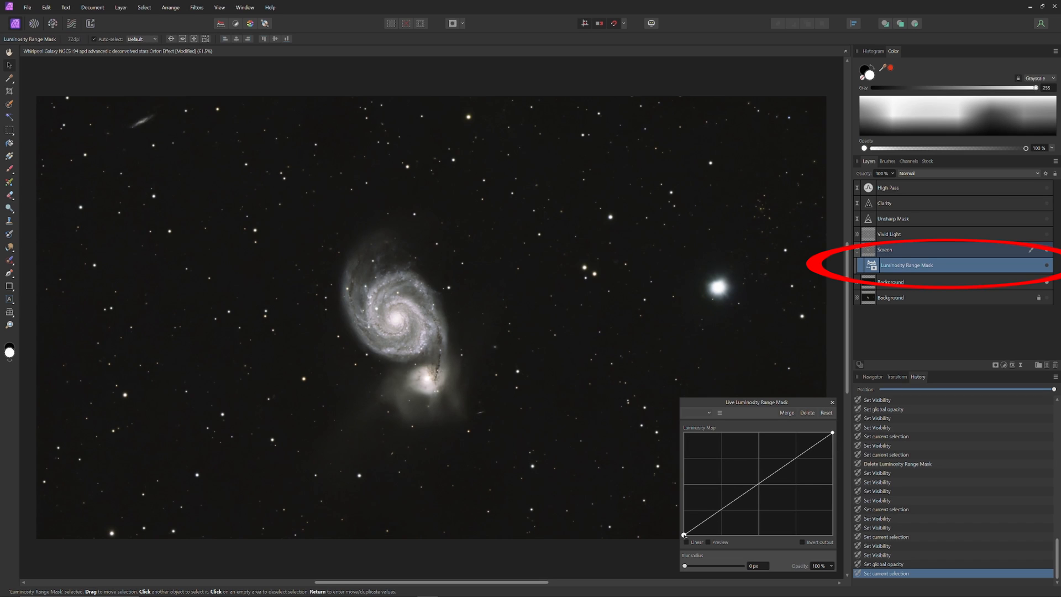
{"action": "left_click", "coordinate": [827, 413]}
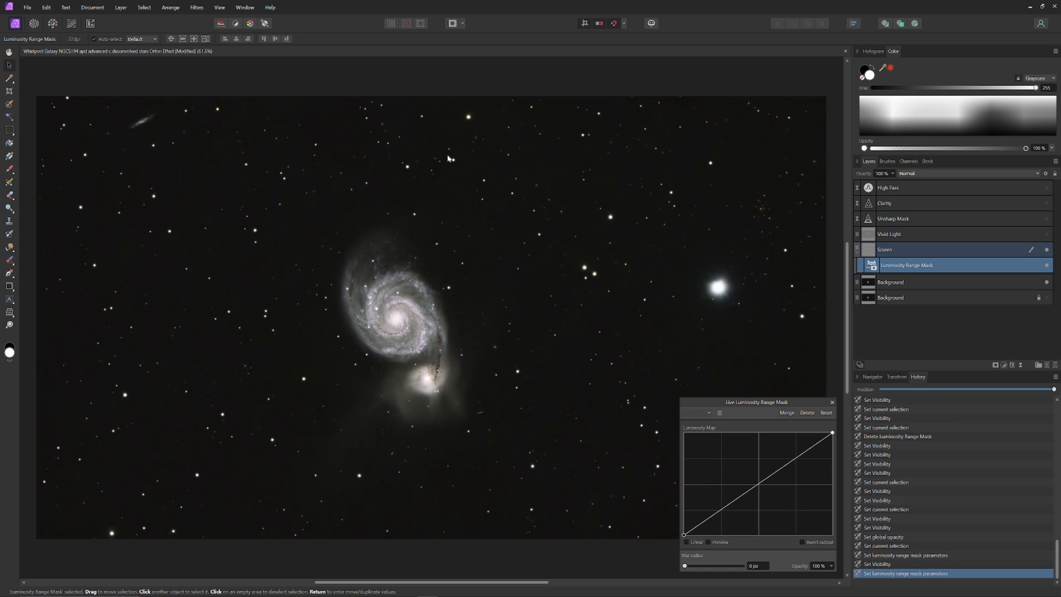
{"action": "mouse_move", "coordinate": [661, 166]}
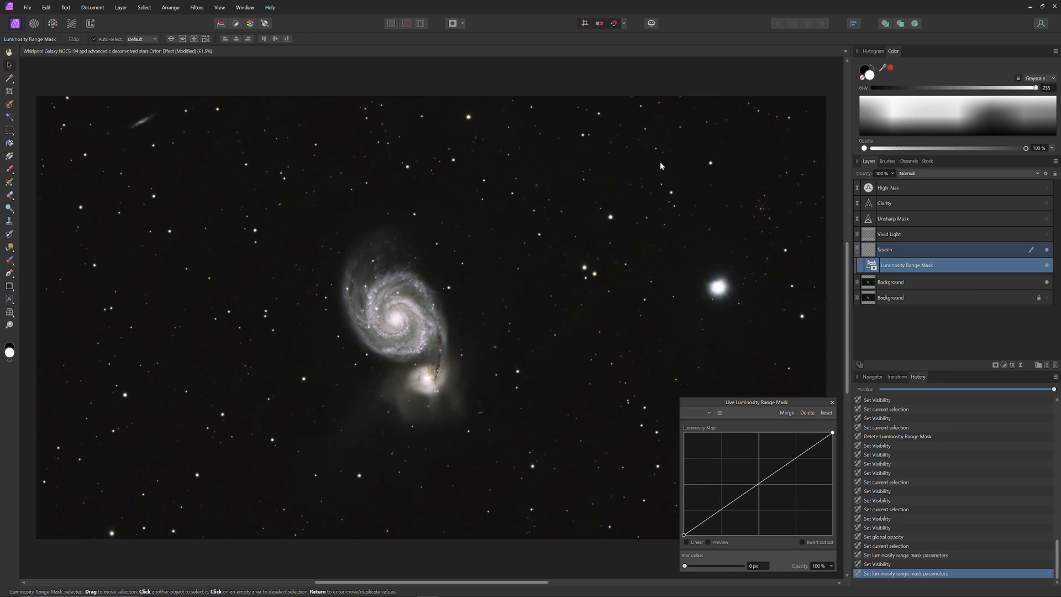
{"action": "mouse_move", "coordinate": [693, 459]}
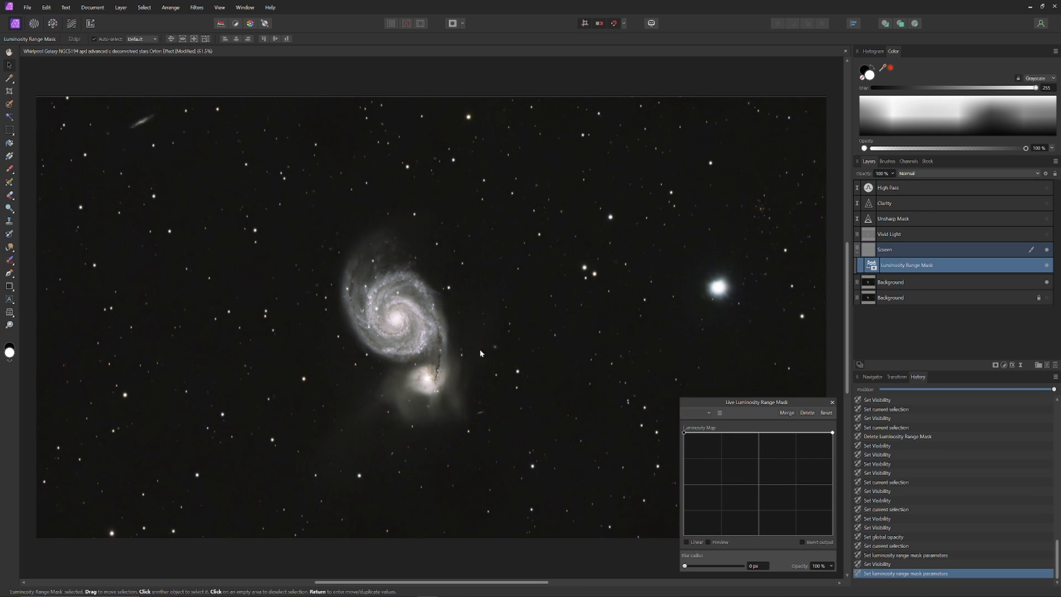
{"action": "mouse_move", "coordinate": [680, 461]}
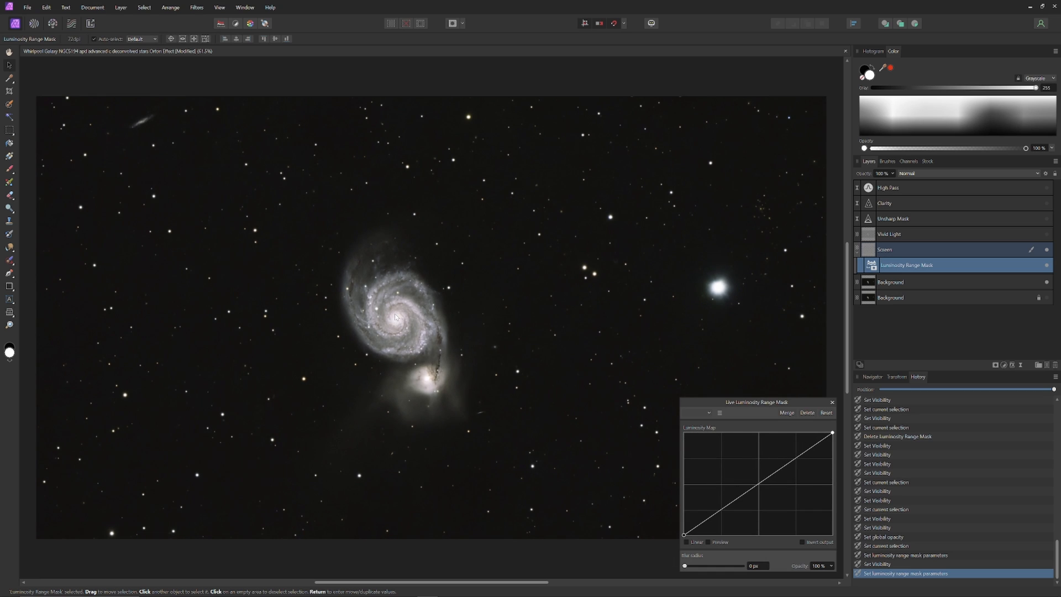
{"action": "mouse_move", "coordinate": [241, 211]}
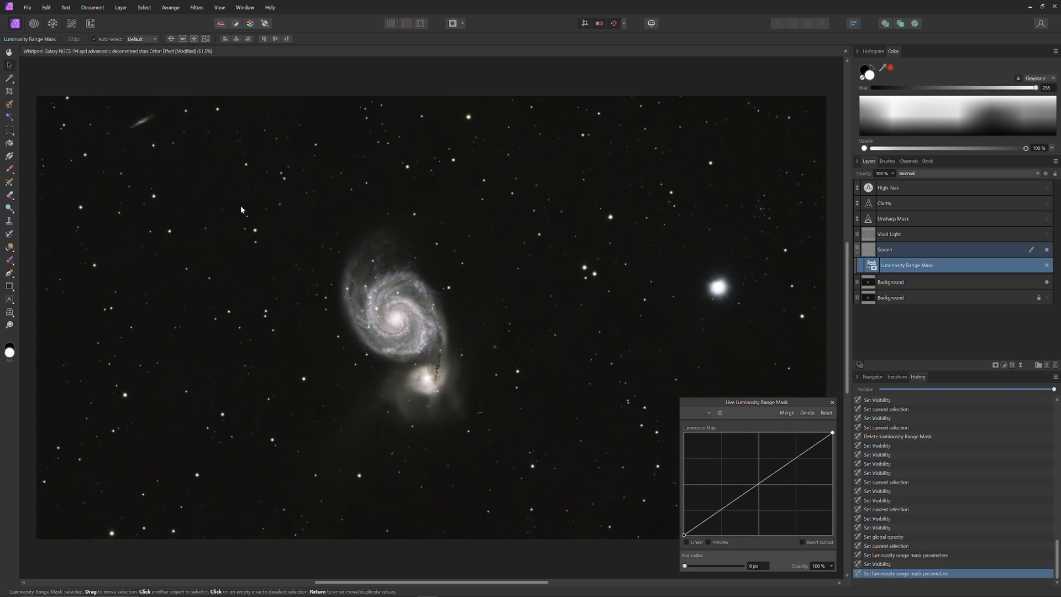
{"action": "mouse_move", "coordinate": [608, 281]}
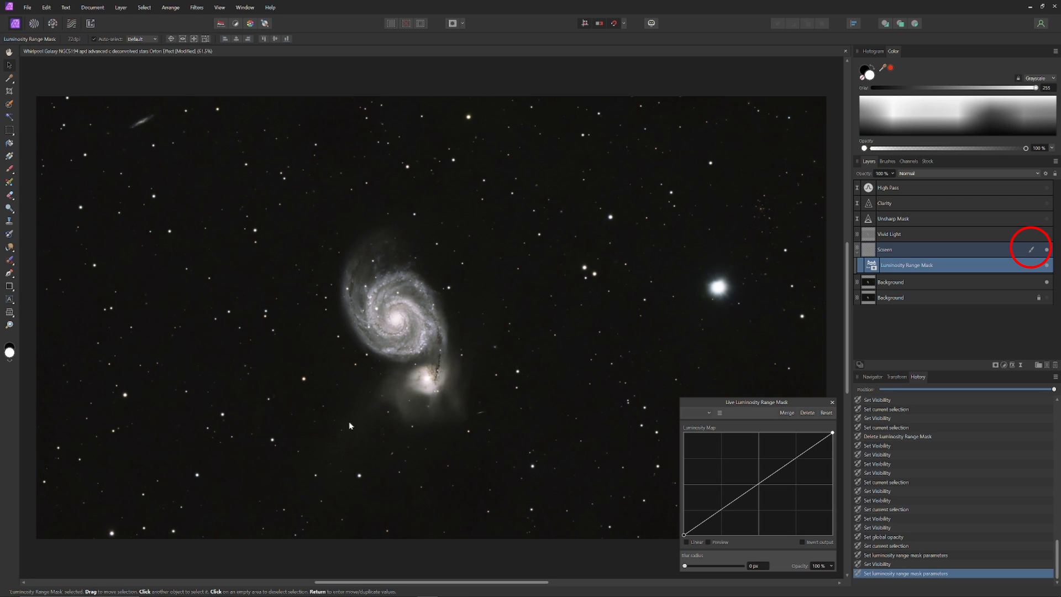
{"action": "mouse_move", "coordinate": [309, 417]}
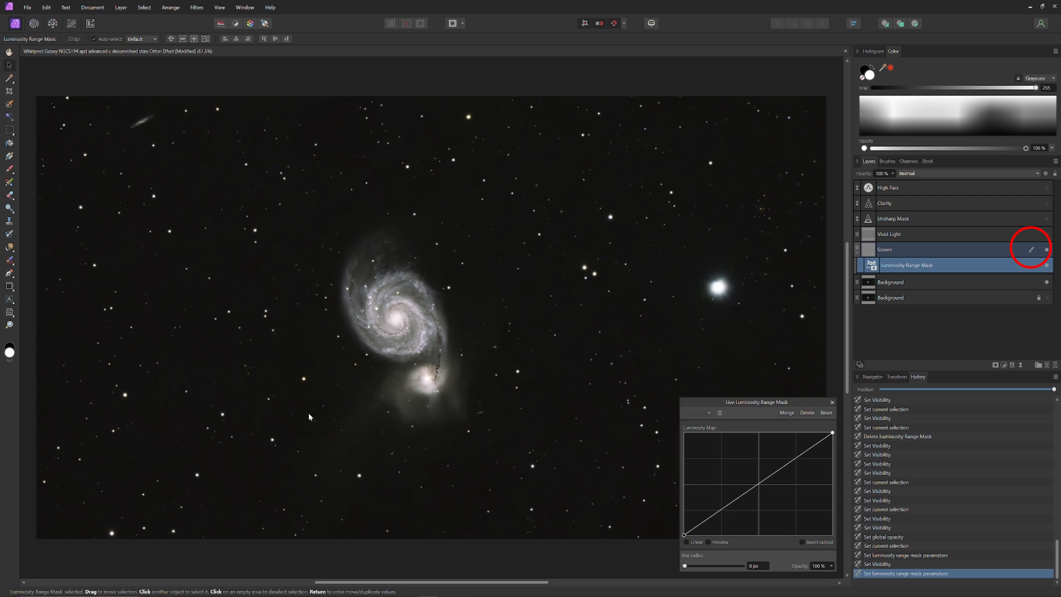
{"action": "mouse_move", "coordinate": [476, 329]}
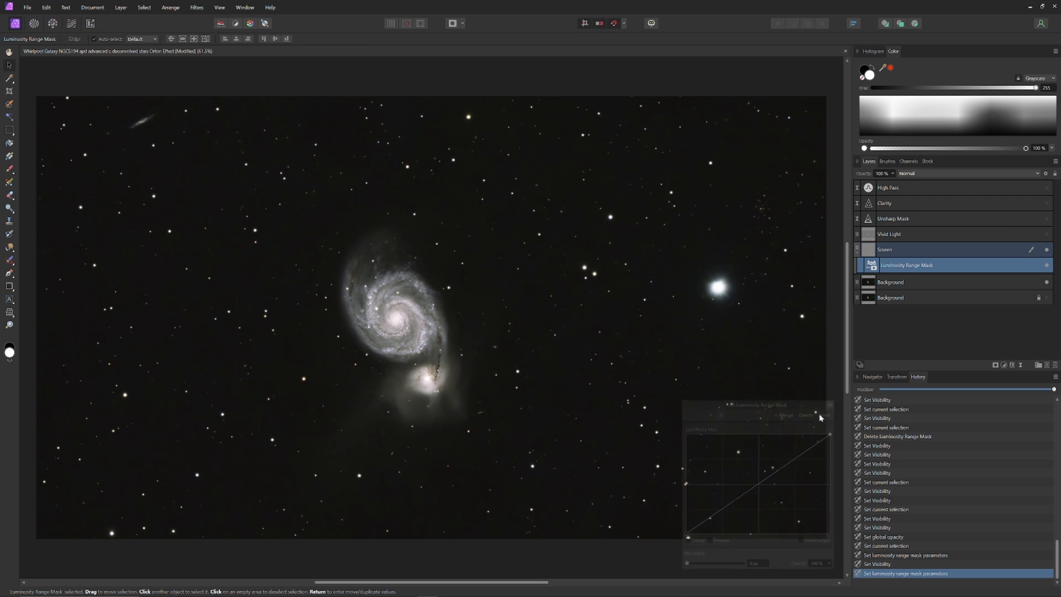
{"action": "left_click", "coordinate": [831, 405]}
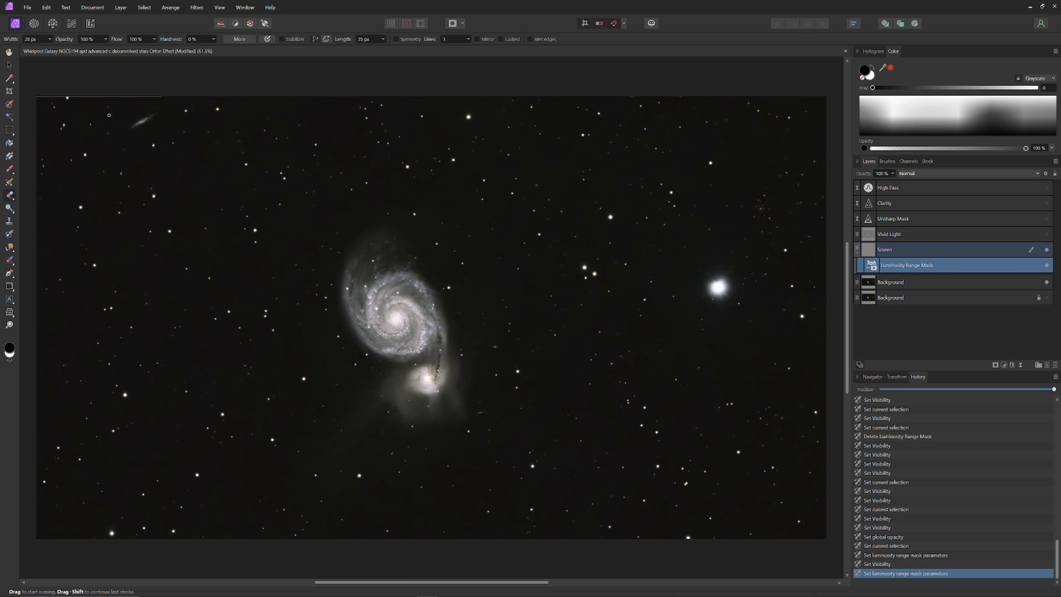
{"action": "scroll", "scroll_direction": "up", "scroll_amount": 3}
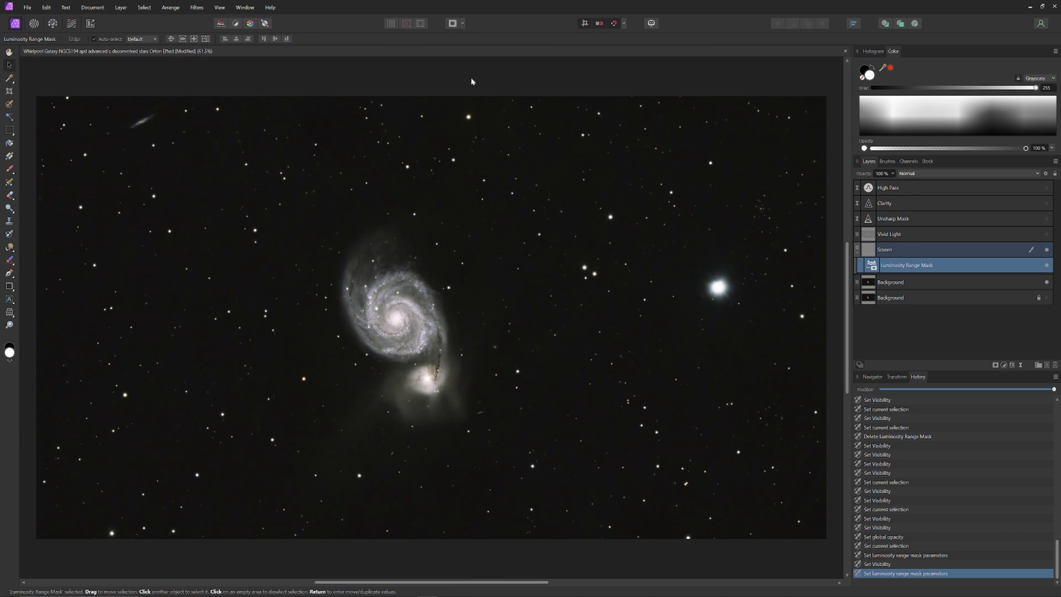
{"action": "mouse_move", "coordinate": [489, 81]}
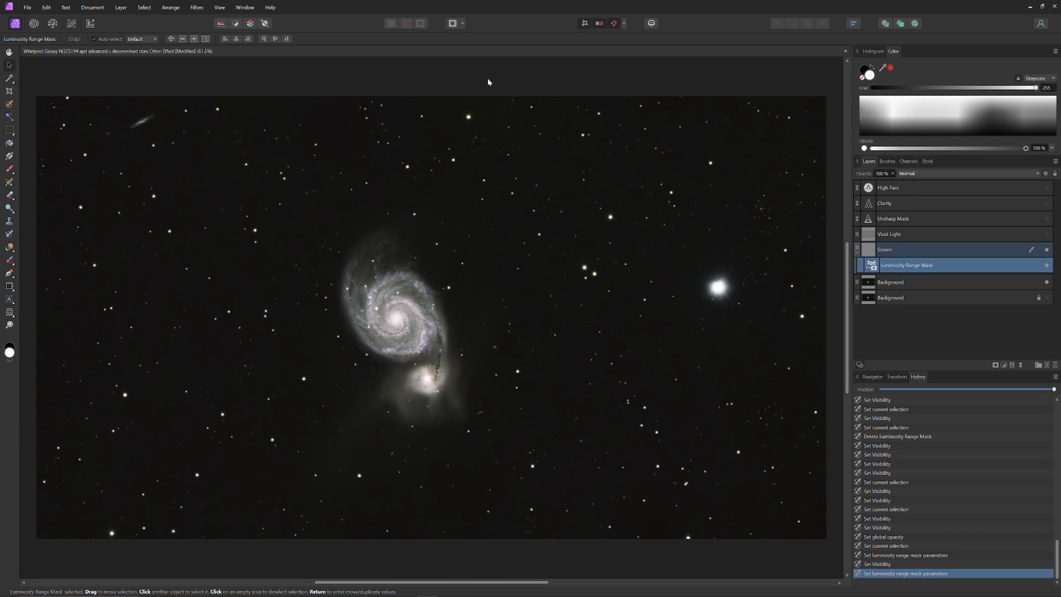
Set the Vivid Light layer to 15% opacity for a subtle contrast boost
{"action": "right_click", "coordinate": [890, 282]}
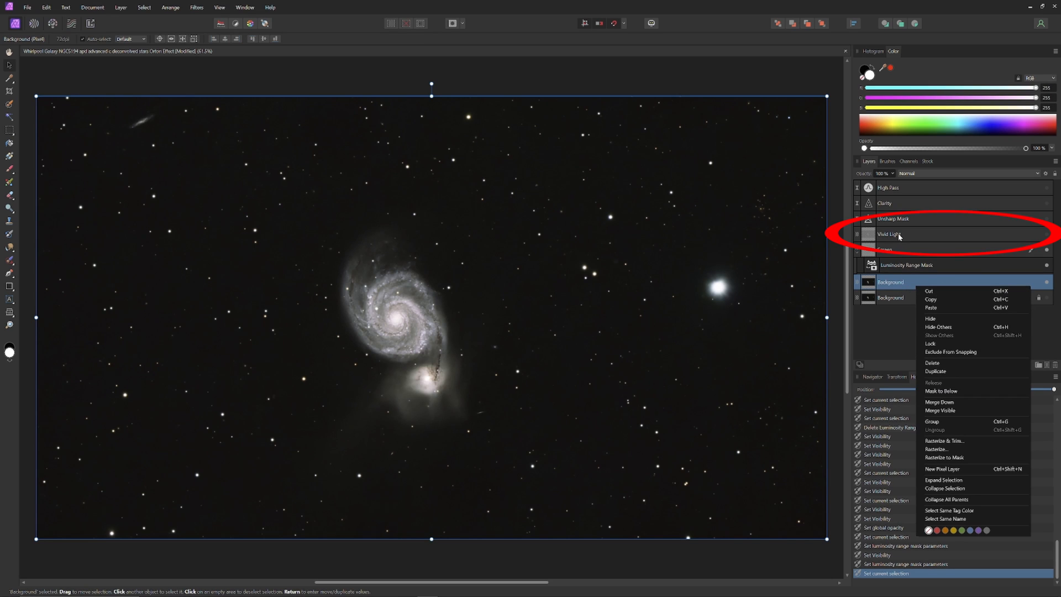
{"action": "double_click", "coordinate": [889, 234]}
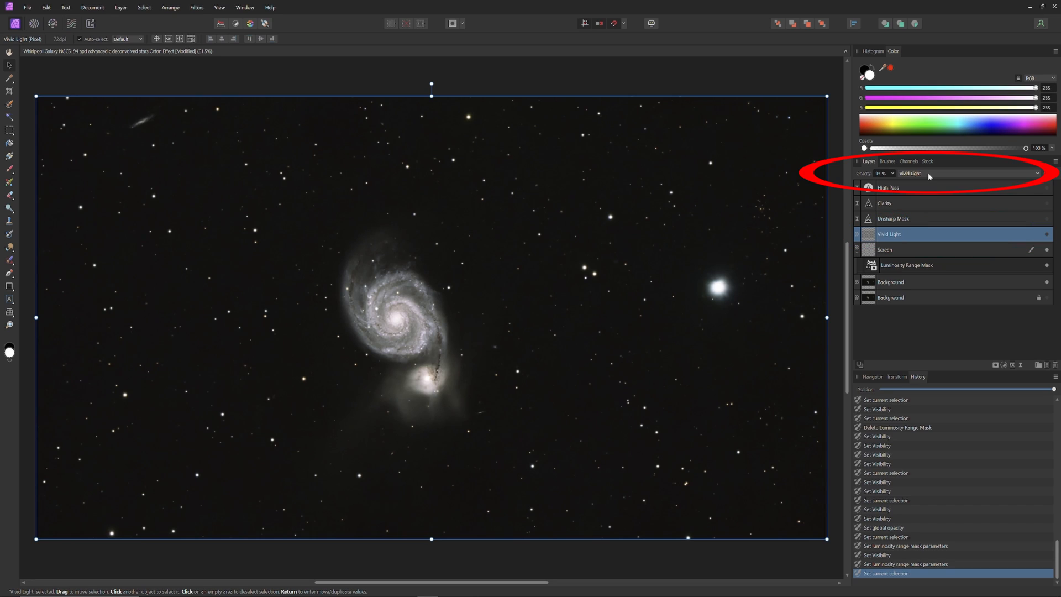
{"action": "mouse_move", "coordinate": [1047, 235]}
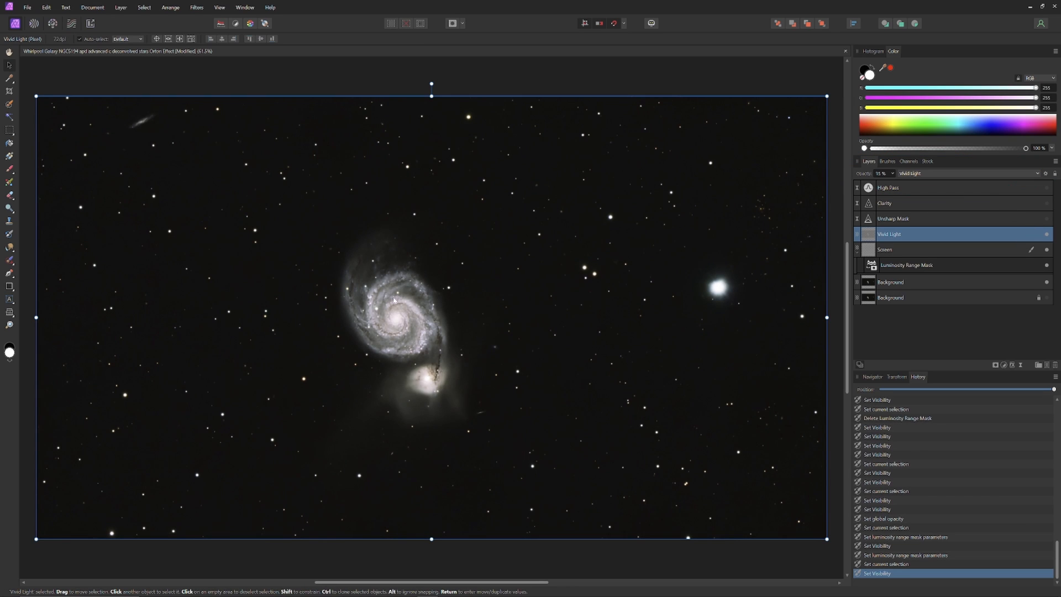
{"action": "mouse_move", "coordinate": [436, 354]}
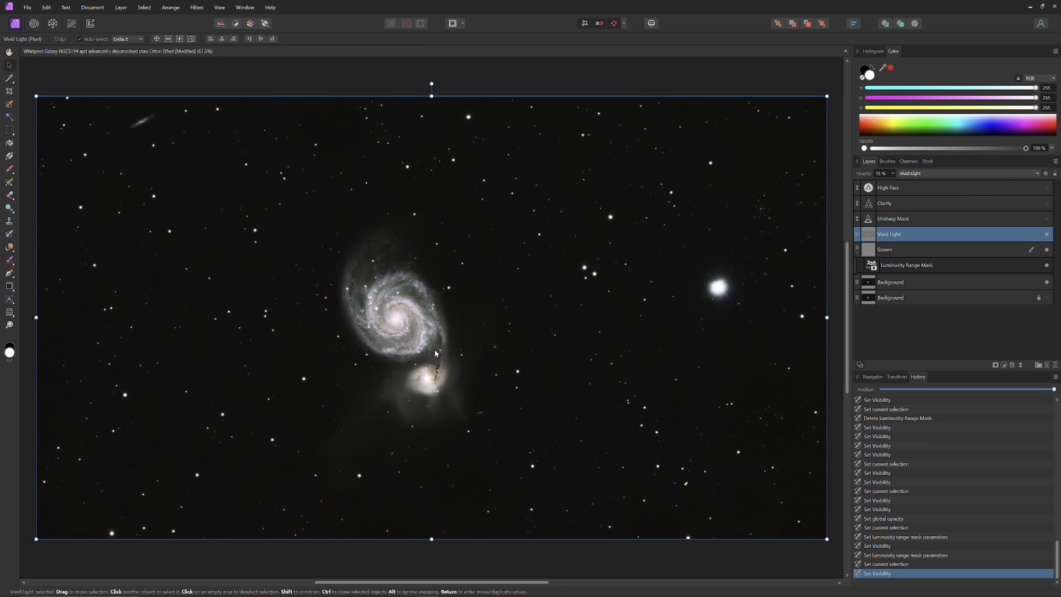
{"action": "mouse_move", "coordinate": [384, 245]}
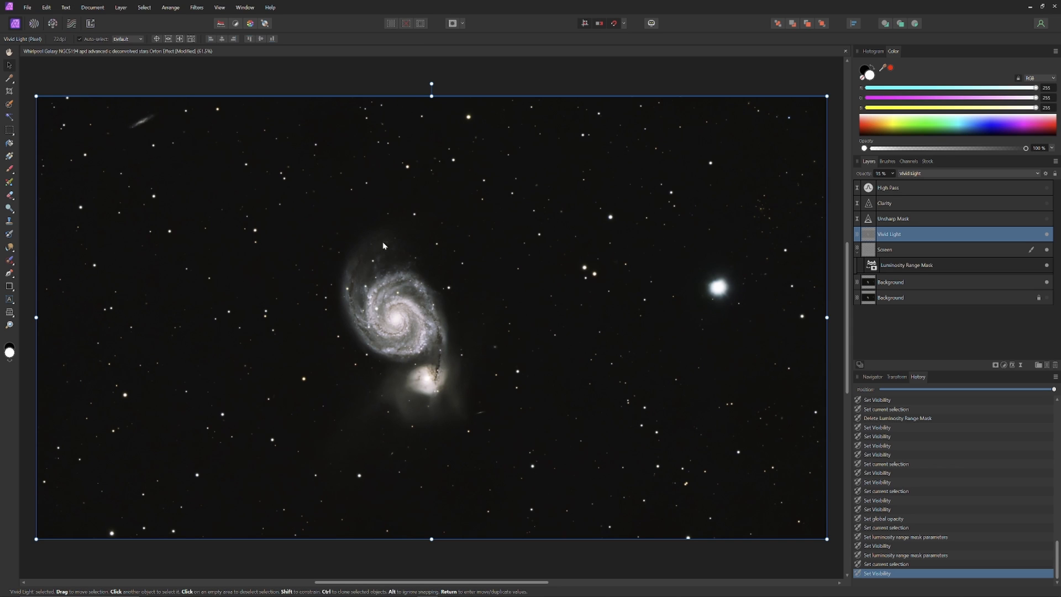
{"action": "left_click", "coordinate": [1047, 233]}
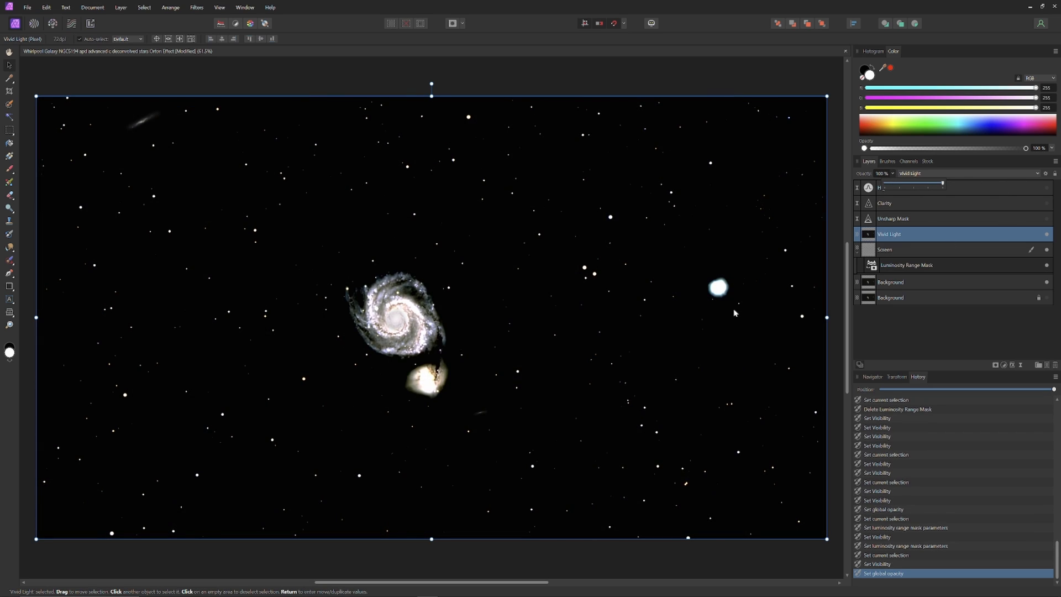
{"action": "mouse_move", "coordinate": [744, 308]}
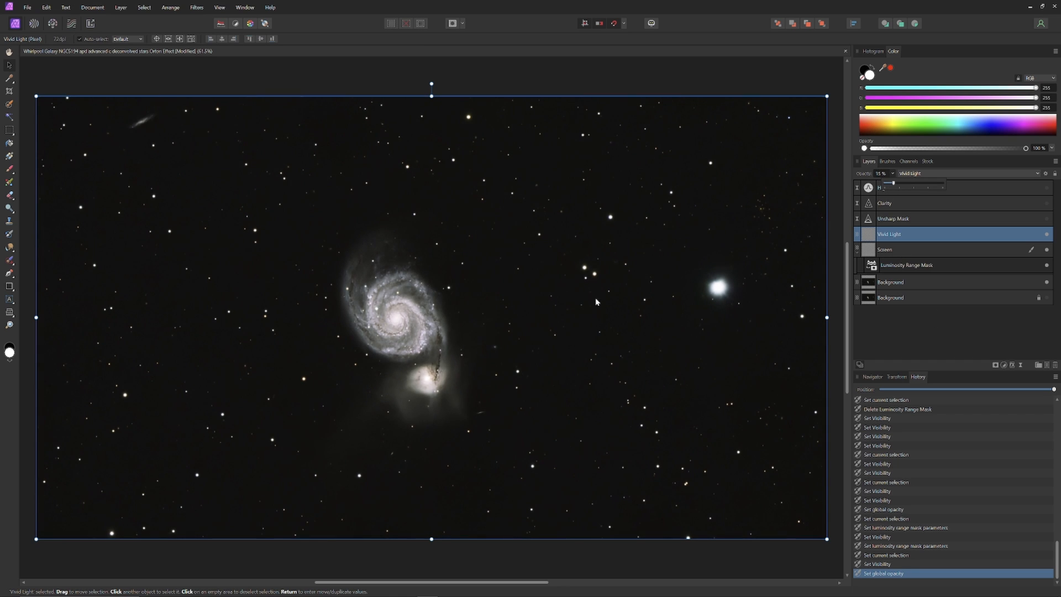
{"action": "mouse_move", "coordinate": [654, 327]}
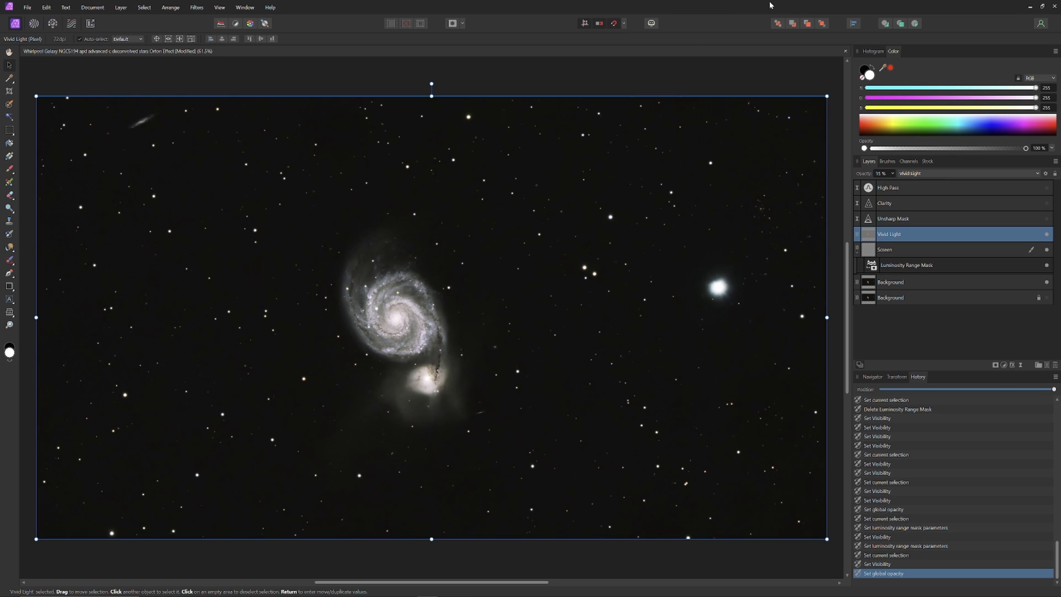
{"action": "mouse_move", "coordinate": [761, 112]}
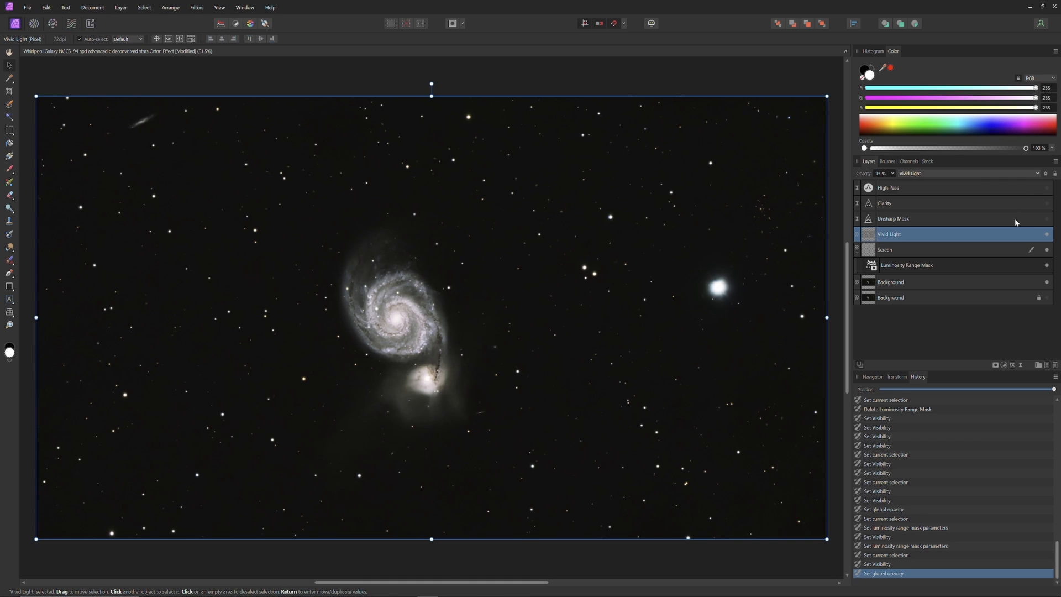
{"action": "mouse_move", "coordinate": [983, 267]}
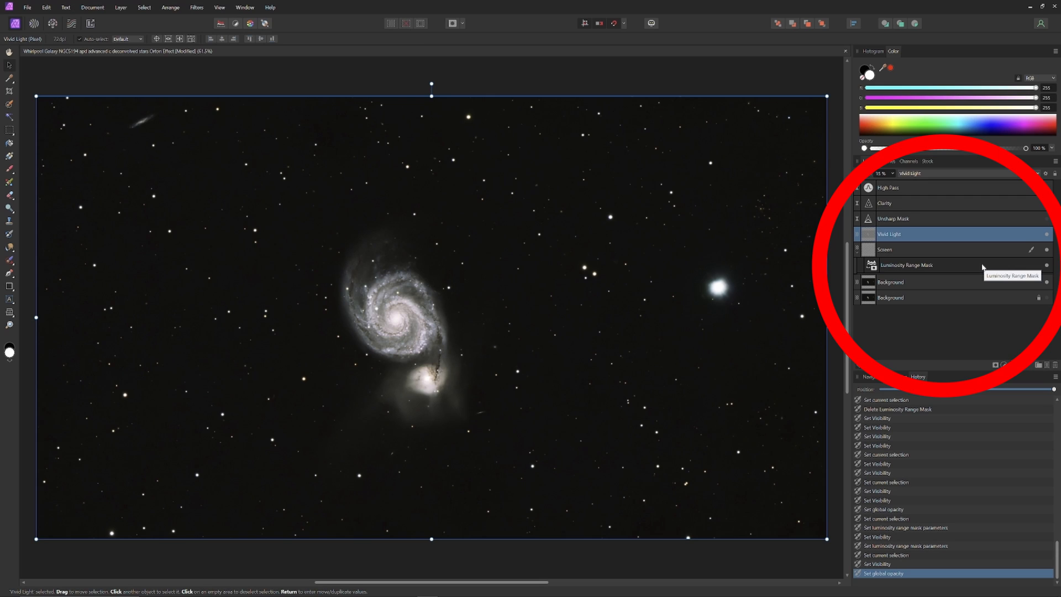
Merge the visible layers into a new Pixel layer above Vivid Light
{"action": "left_click", "coordinate": [891, 282]}
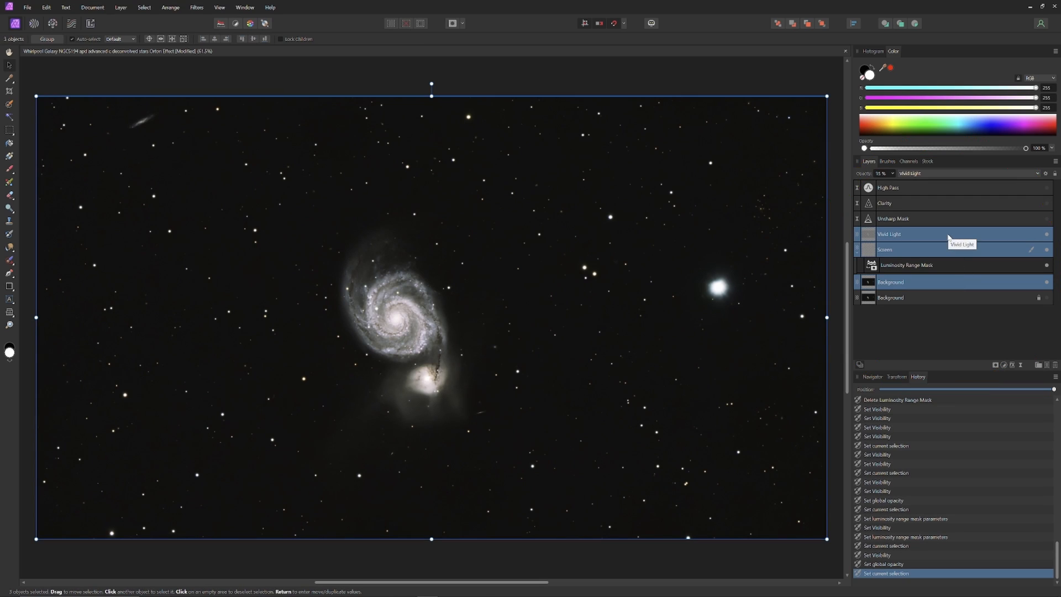
{"action": "right_click", "coordinate": [915, 233]}
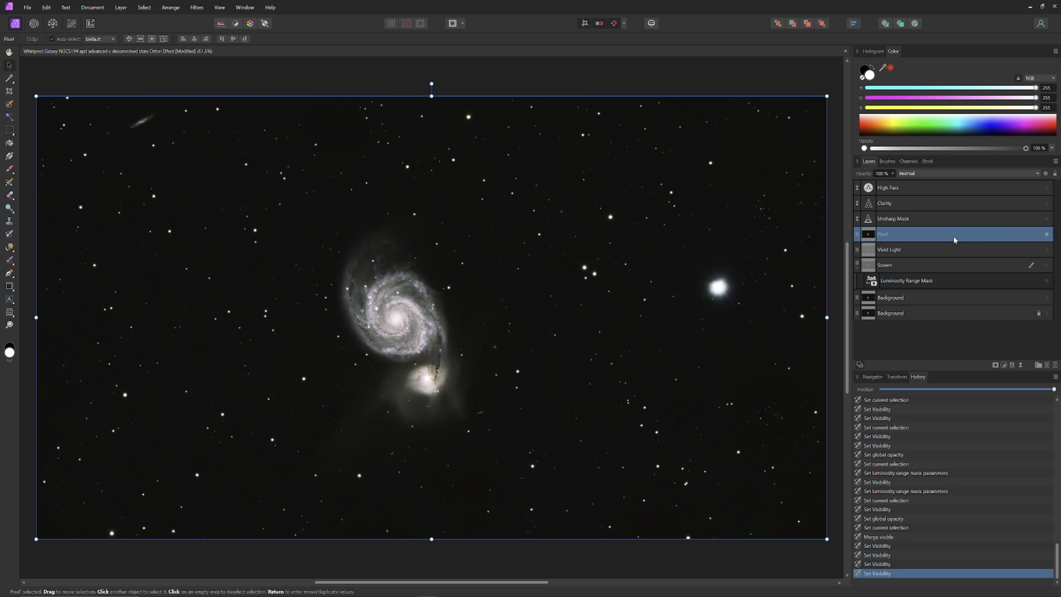
{"action": "mouse_move", "coordinate": [950, 236]}
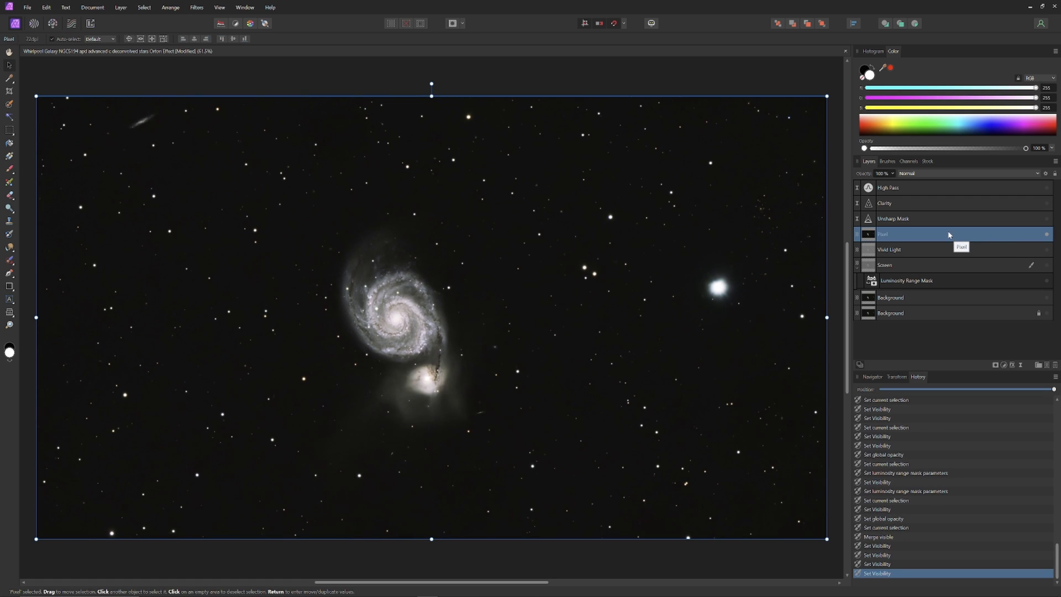
{"action": "mouse_move", "coordinate": [939, 234]}
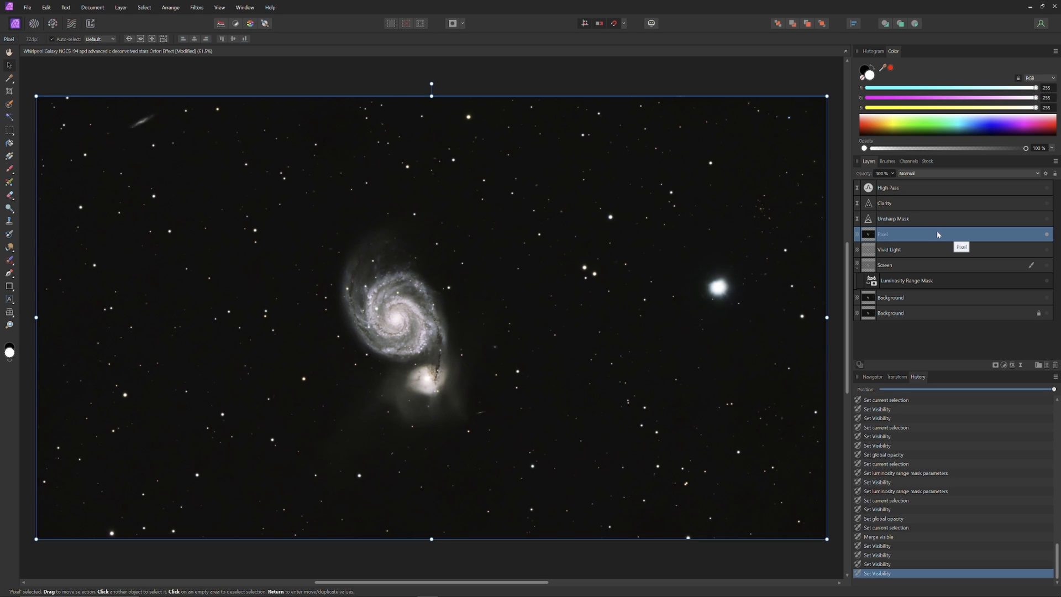
{"action": "mouse_move", "coordinate": [910, 235]}
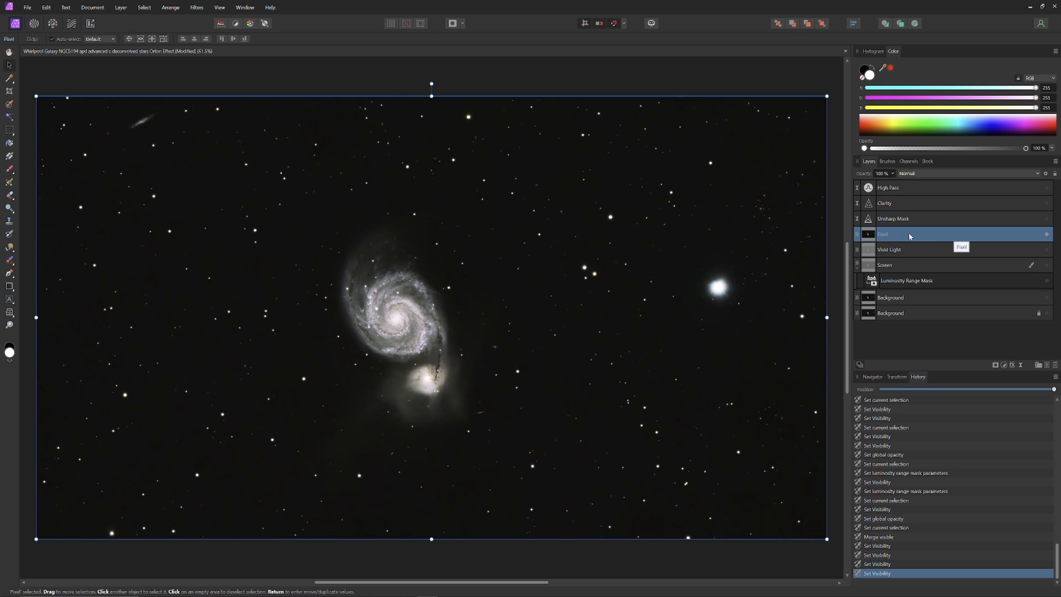
{"action": "mouse_move", "coordinate": [918, 239]}
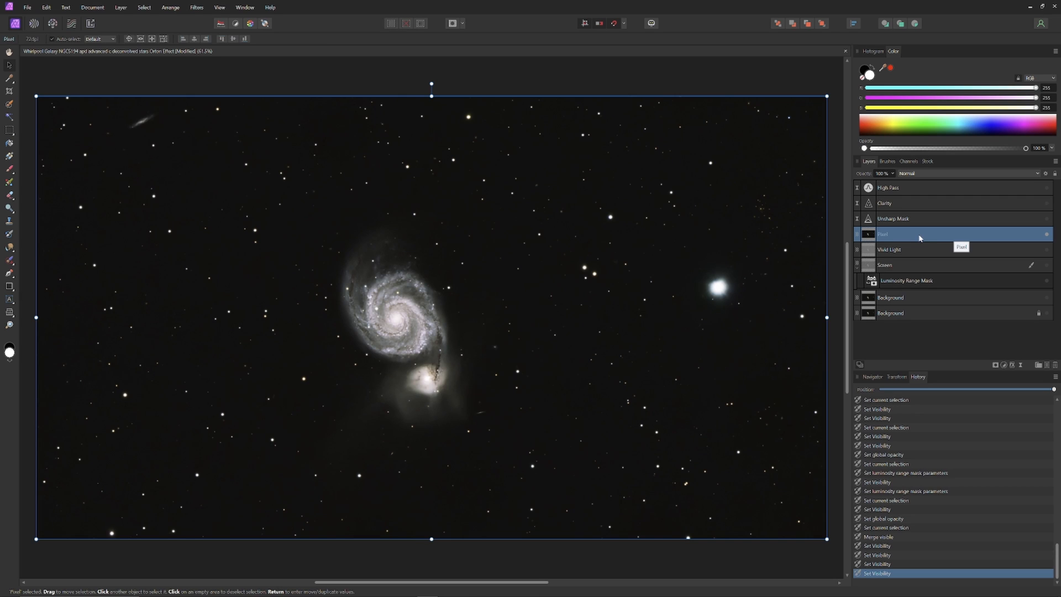
{"action": "mouse_move", "coordinate": [181, 32]}
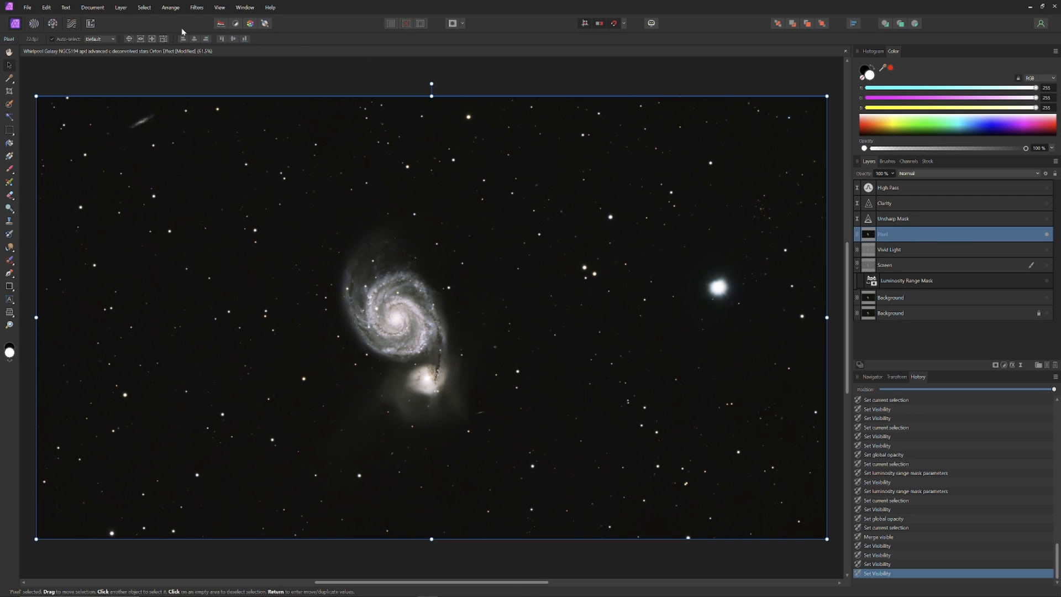
Show the list of filters to reach Frequency Separation
{"action": "left_click", "coordinate": [197, 7]}
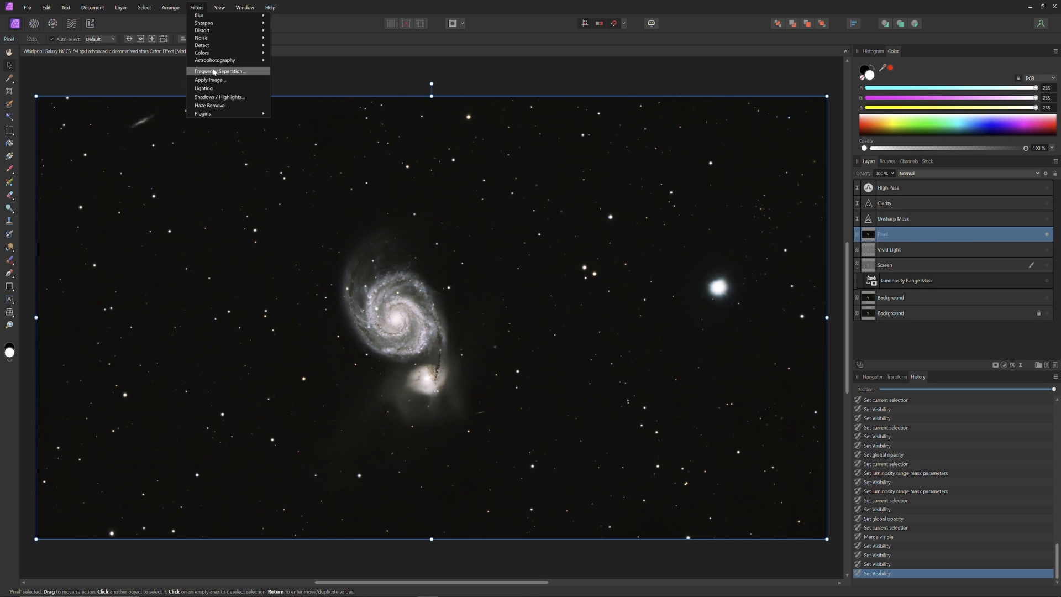
Apply Frequency Separation with a 100 px Gaussian radius to the merged layer
{"action": "left_click", "coordinate": [219, 70]}
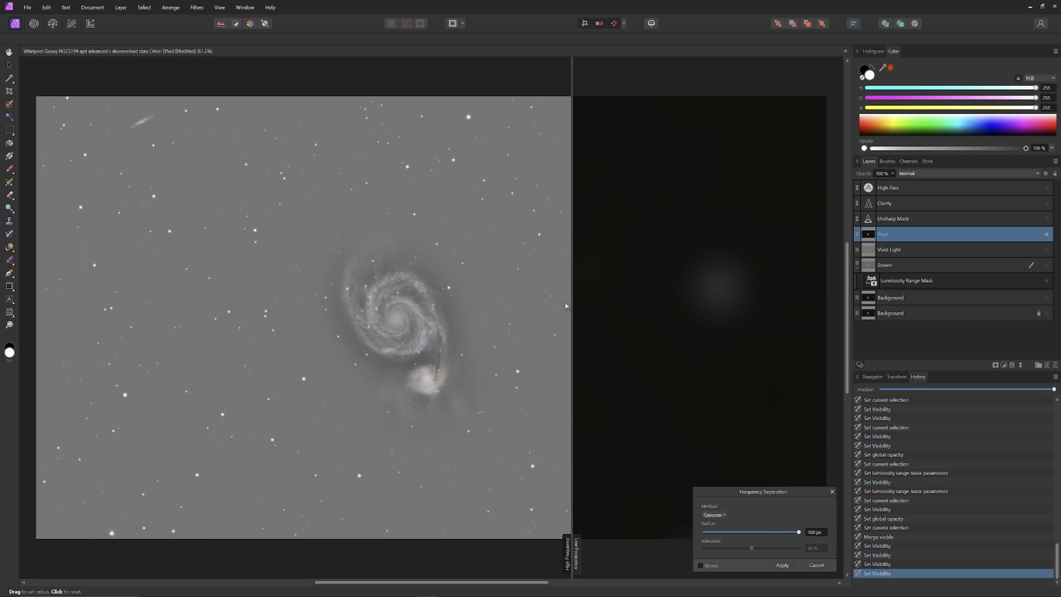
{"action": "mouse_move", "coordinate": [412, 364]}
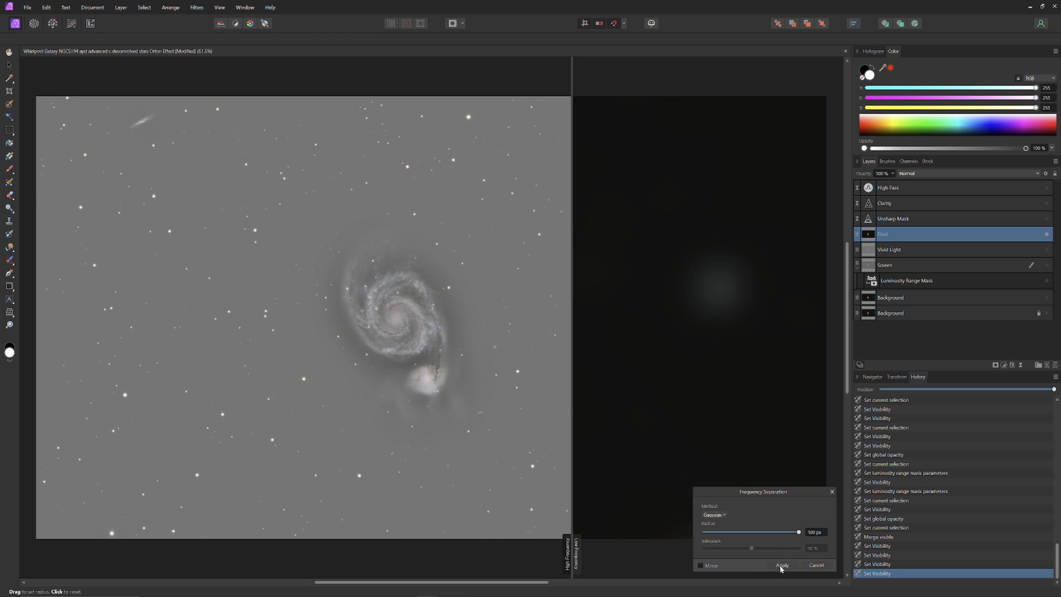
{"action": "mouse_move", "coordinate": [914, 234]}
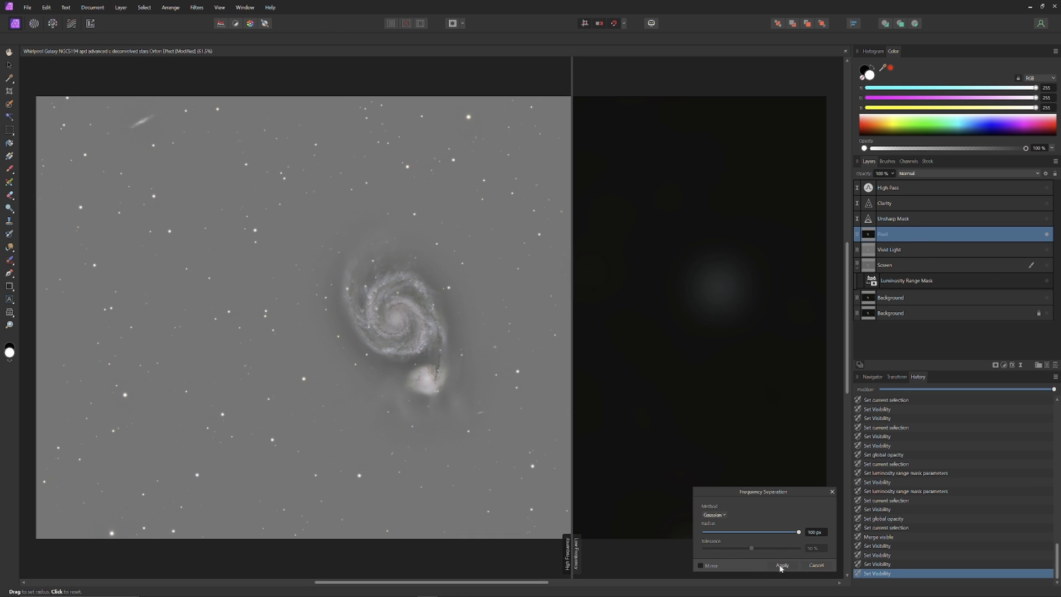
{"action": "left_click", "coordinate": [782, 565]}
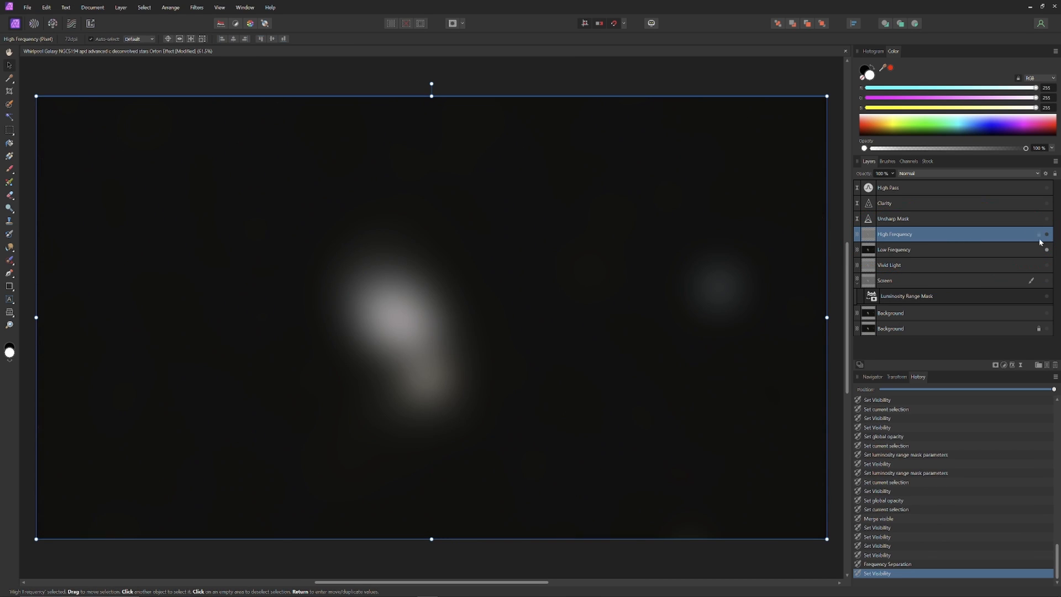
{"action": "mouse_move", "coordinate": [744, 275]}
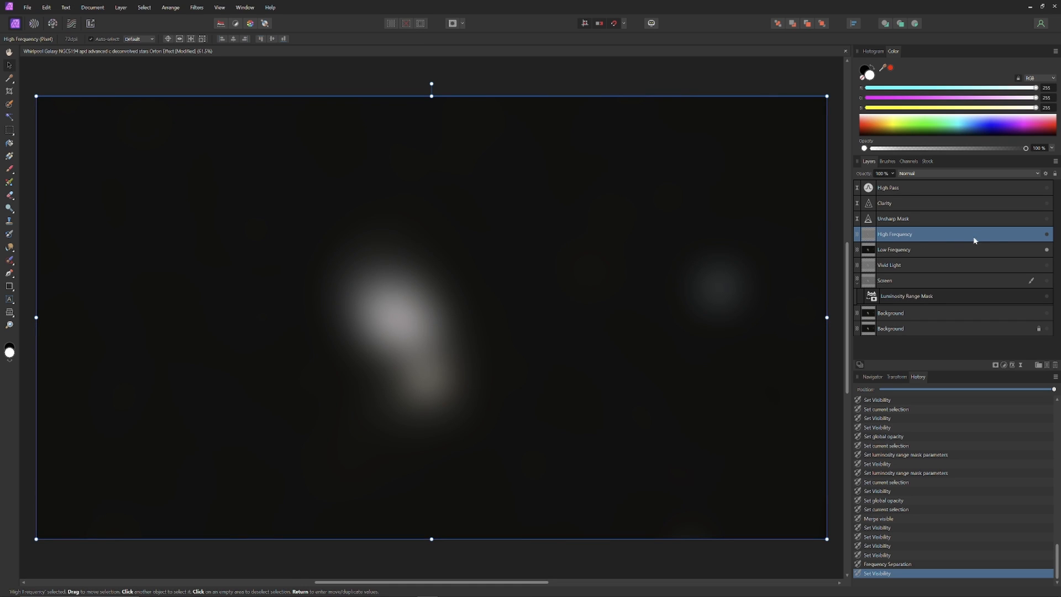
{"action": "mouse_move", "coordinate": [1047, 233]}
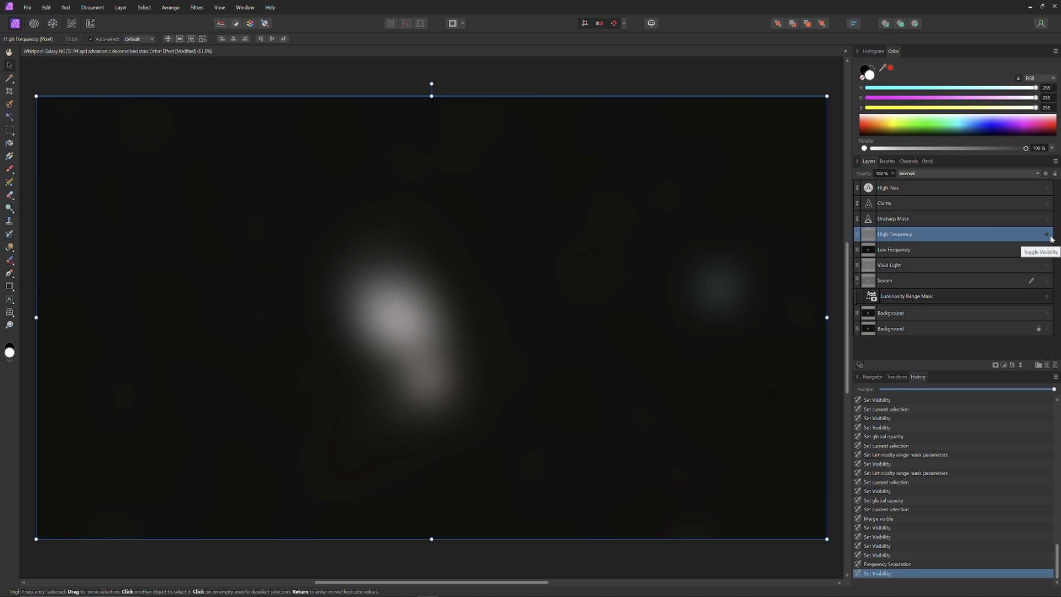
Show the grey detail-only High Frequency layer above the blurred Low Frequency
{"action": "left_click", "coordinate": [1047, 233]}
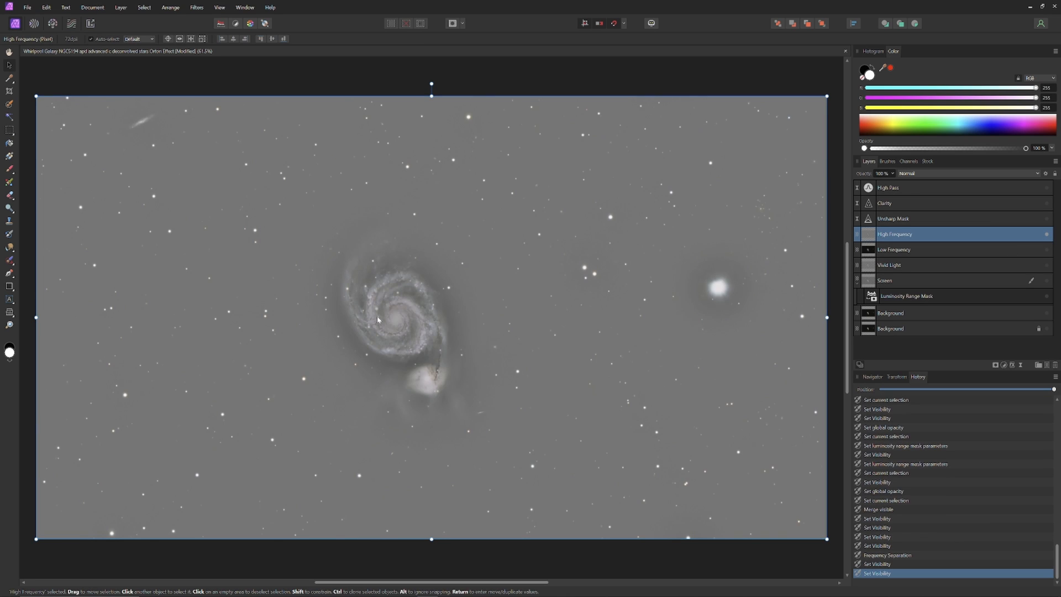
{"action": "mouse_move", "coordinate": [382, 321]}
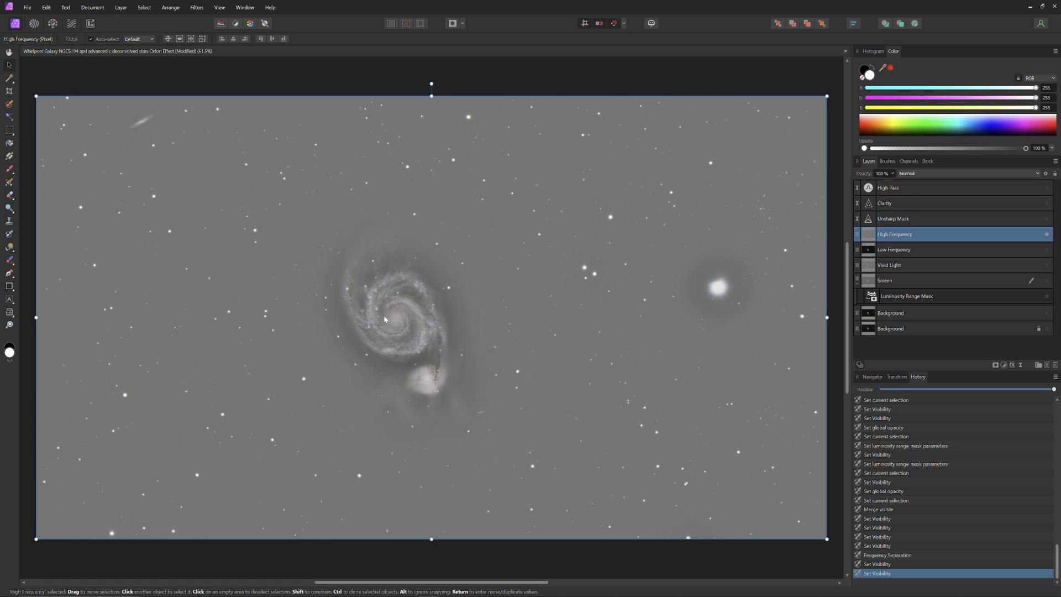
{"action": "mouse_move", "coordinate": [649, 264]}
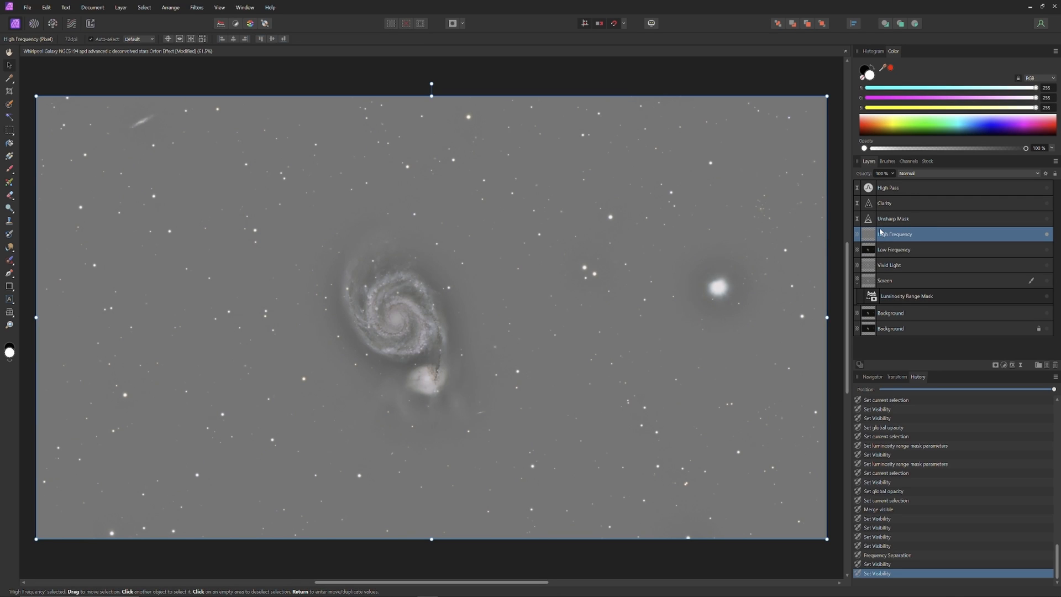
{"action": "mouse_move", "coordinate": [904, 221]}
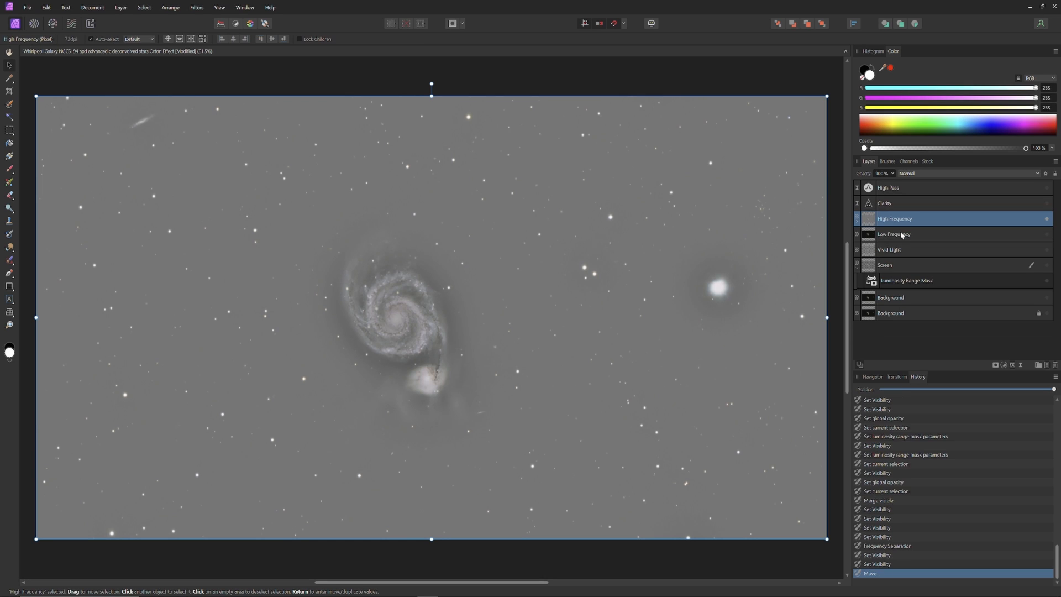
{"action": "mouse_move", "coordinate": [894, 204]}
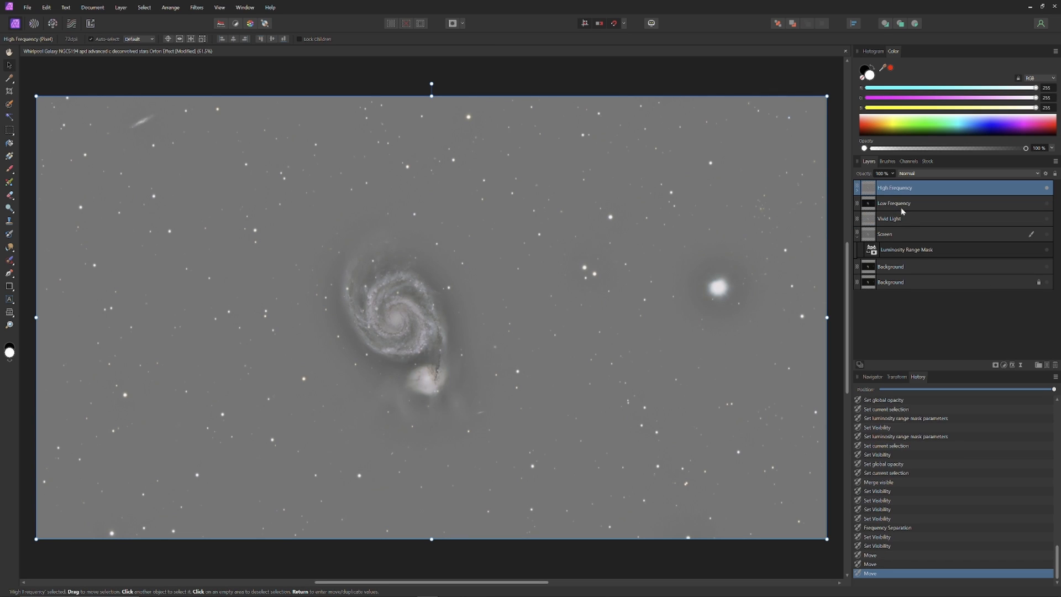
Expand High Frequency to show the nested Unsharp Mask, Clarity and High Pass filters
{"action": "left_click", "coordinate": [858, 188]}
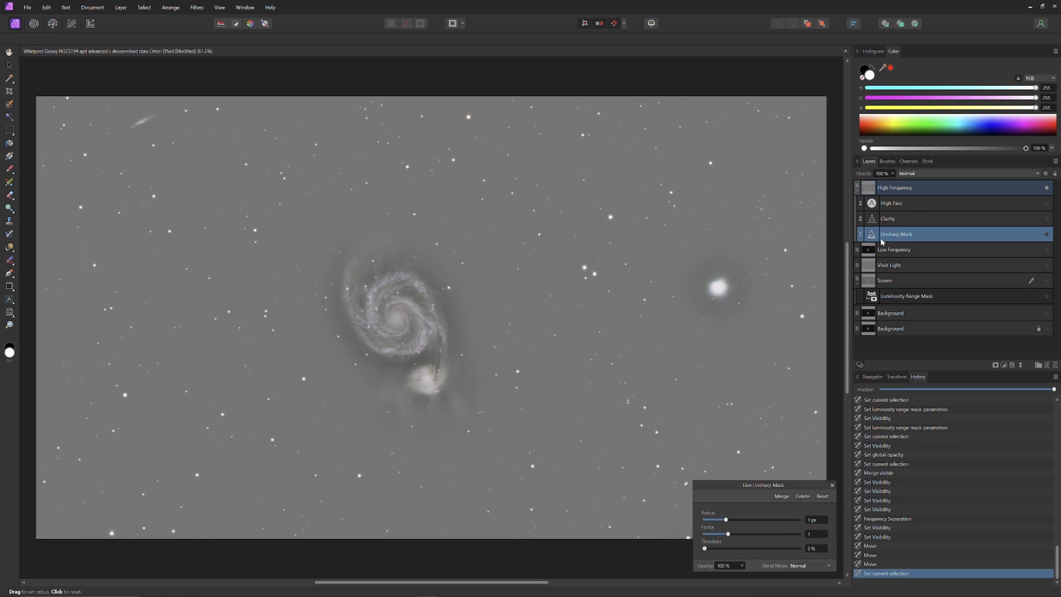
{"action": "mouse_move", "coordinate": [1030, 248]}
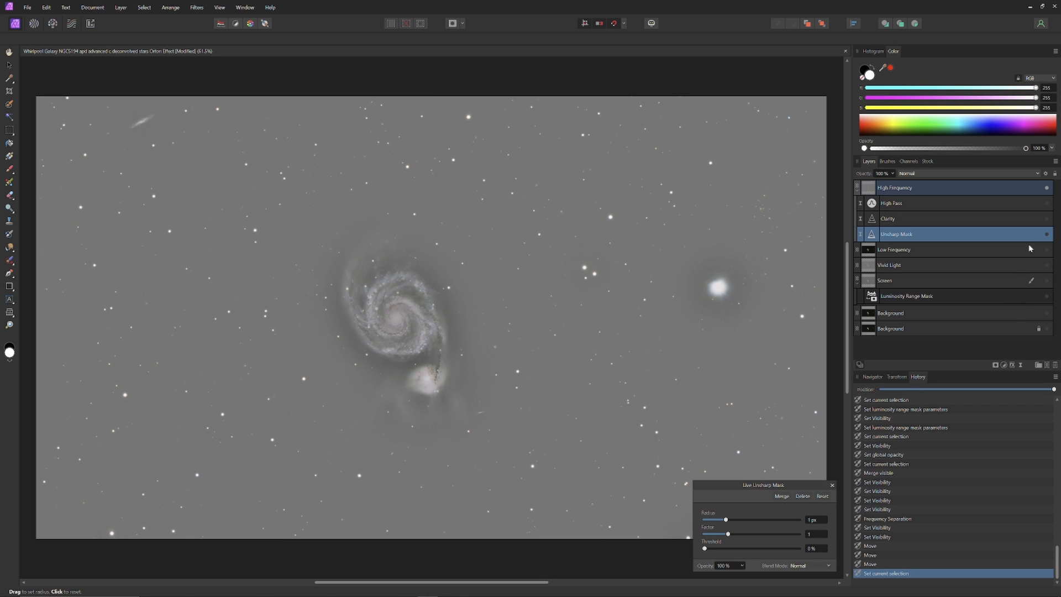
{"action": "mouse_move", "coordinate": [1048, 236]}
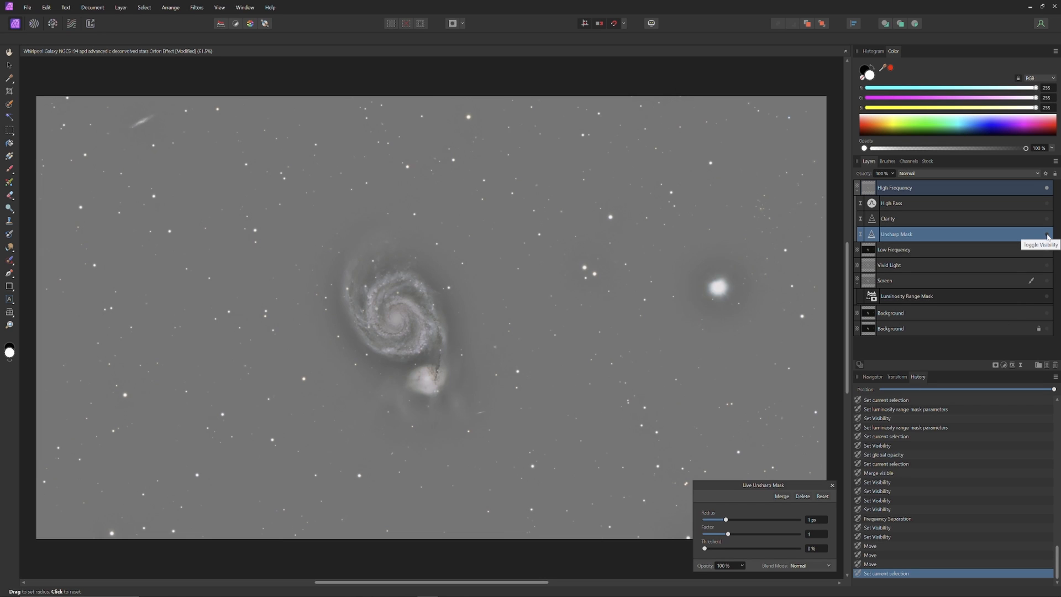
Switch the nested Unsharp Mask filter on and close its settings
{"action": "left_click", "coordinate": [1047, 233]}
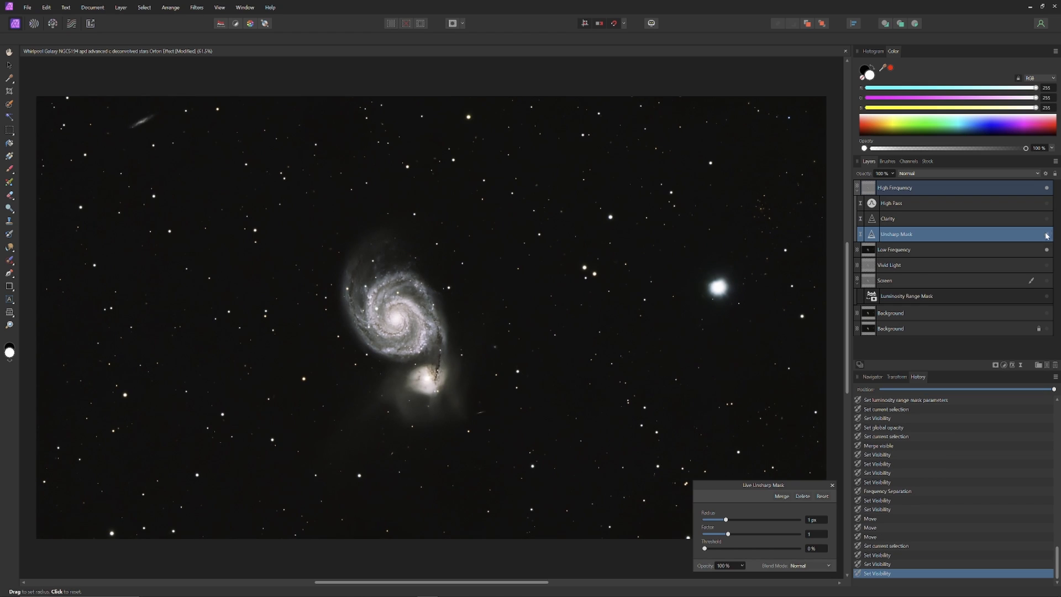
{"action": "mouse_move", "coordinate": [782, 526]}
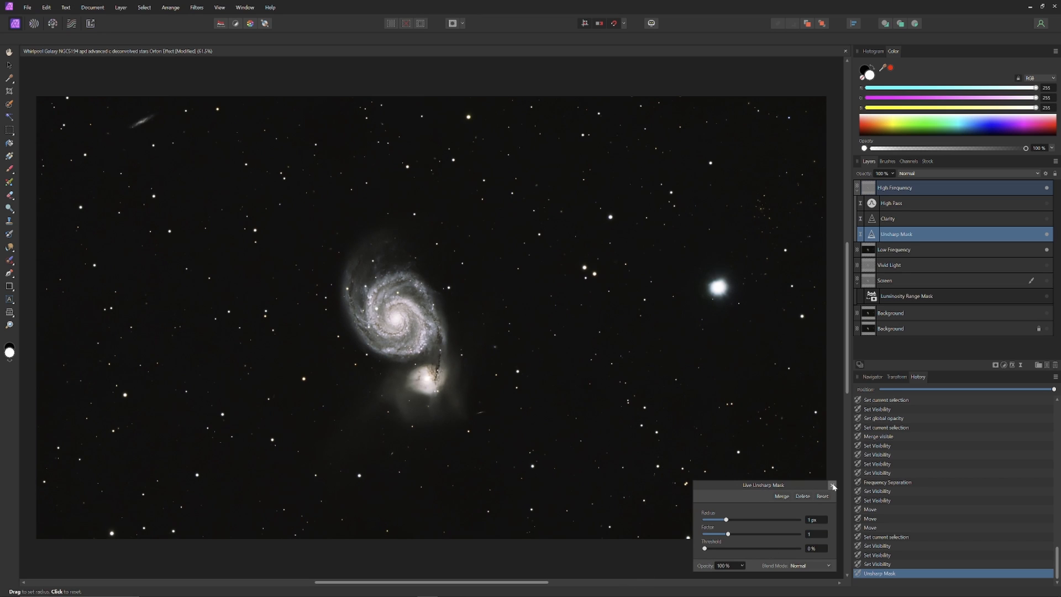
{"action": "left_click", "coordinate": [834, 485]}
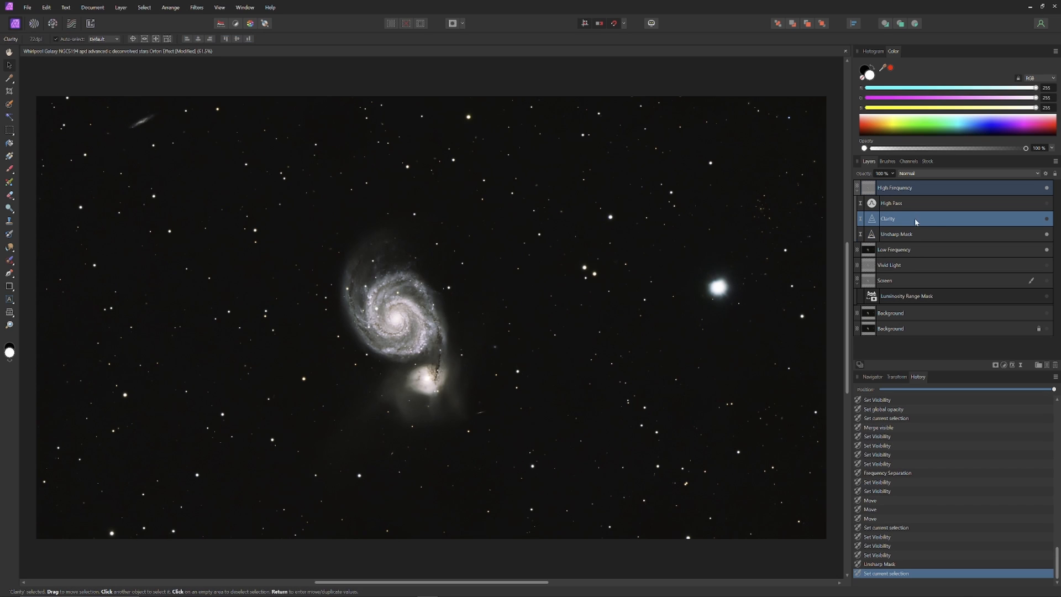
{"action": "mouse_move", "coordinate": [879, 223]}
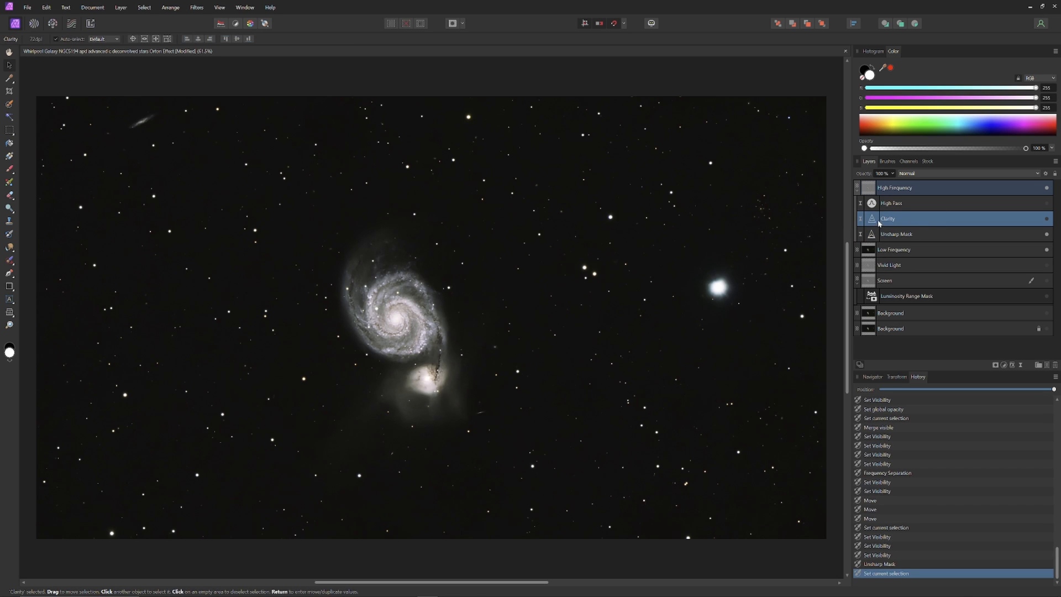
Enable the Clarity filter and lower its strength to 5%
{"action": "double_click", "coordinate": [889, 218]}
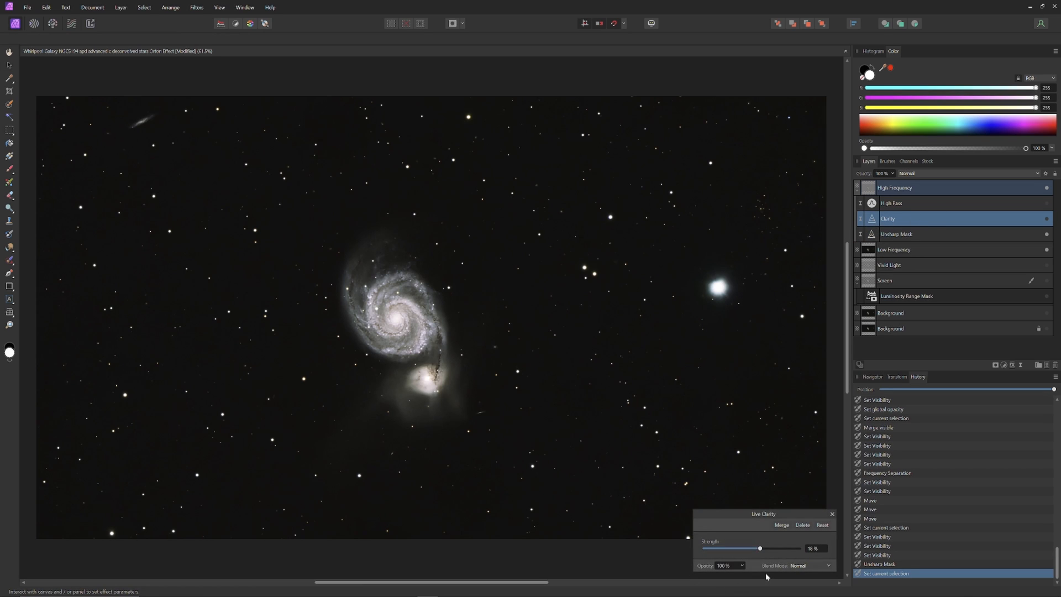
{"action": "mouse_move", "coordinate": [1039, 225]}
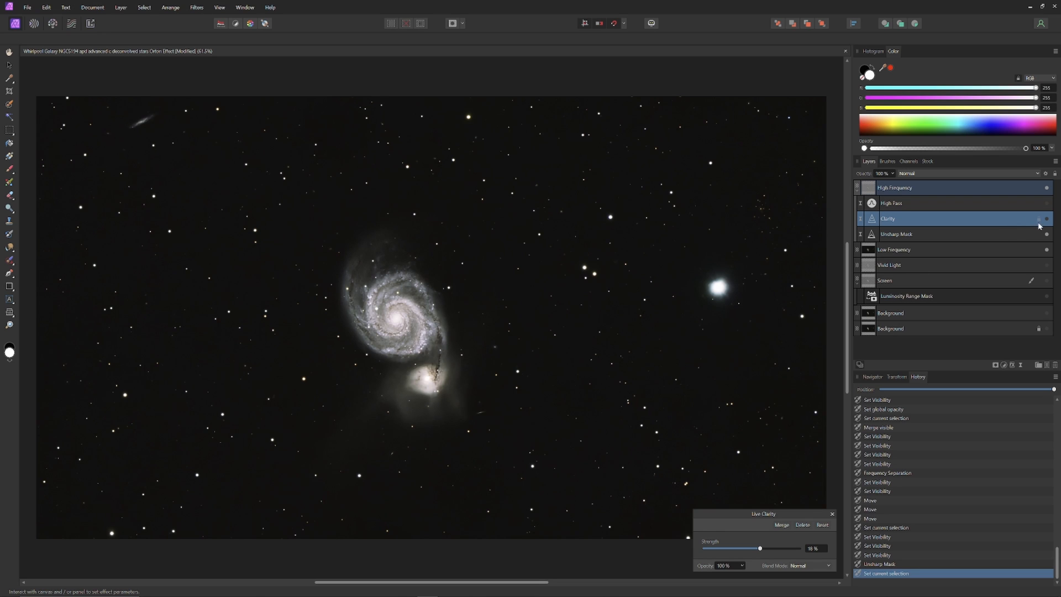
{"action": "mouse_move", "coordinate": [1046, 218]}
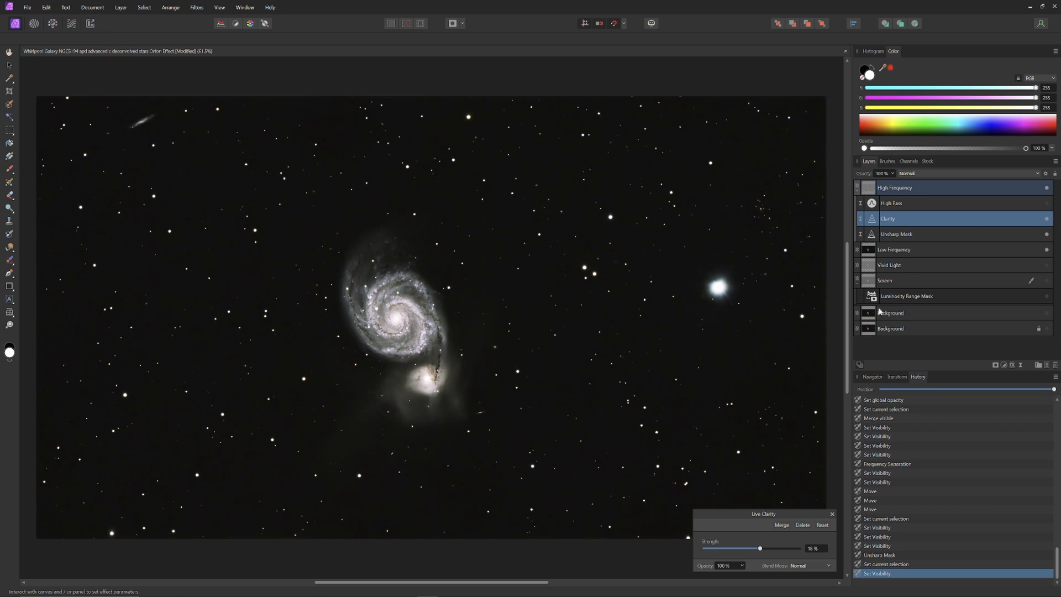
{"action": "mouse_move", "coordinate": [752, 556]}
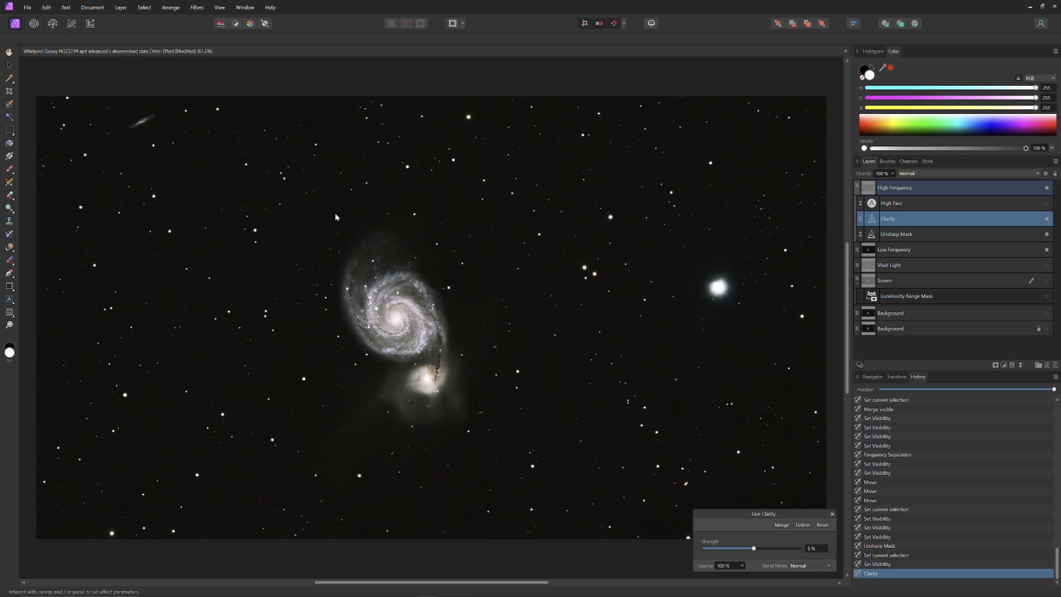
{"action": "mouse_move", "coordinate": [589, 489]}
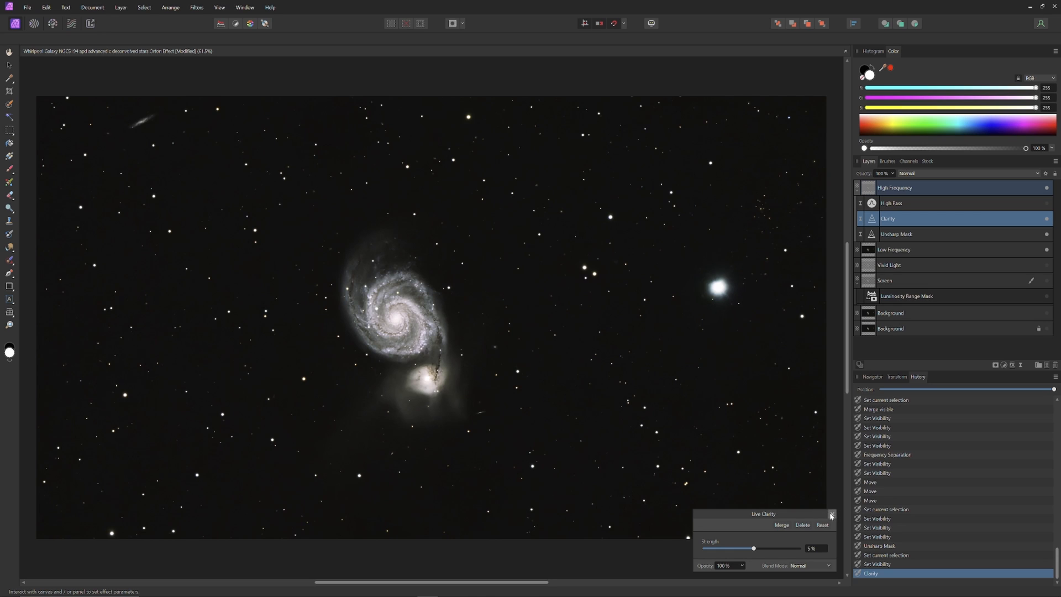
Dismiss Live Clarity and list the blend mode choices for the High Pass live filter
{"action": "left_click", "coordinate": [921, 203]}
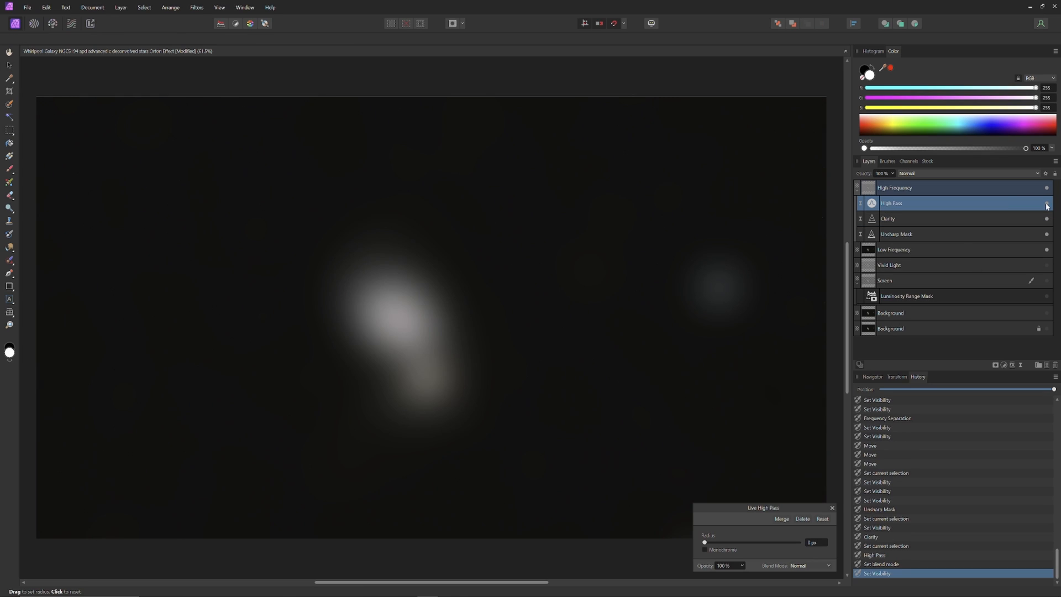
{"action": "mouse_move", "coordinate": [586, 230]}
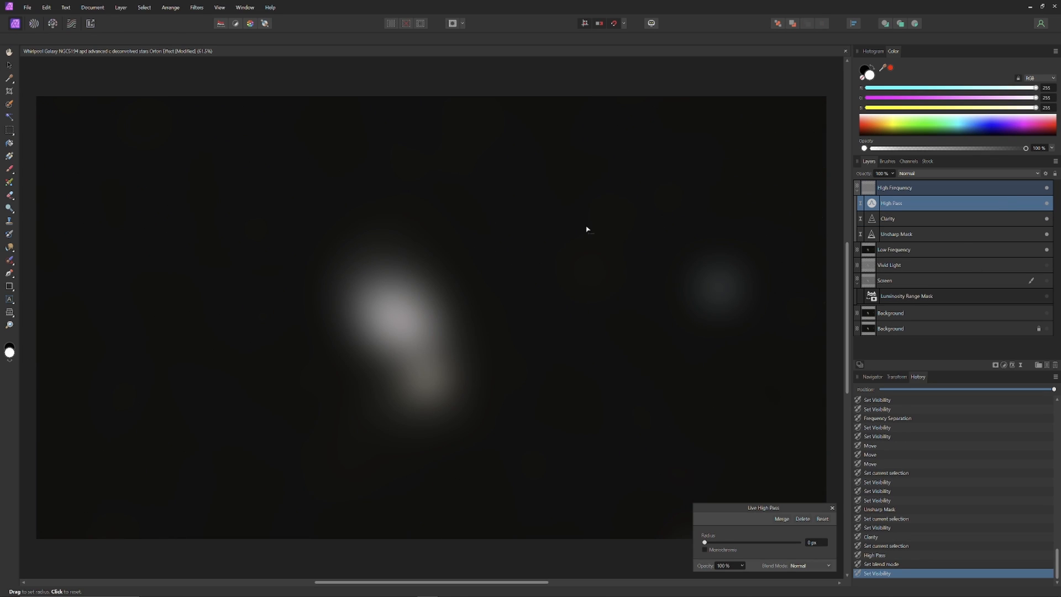
{"action": "mouse_move", "coordinate": [567, 332]}
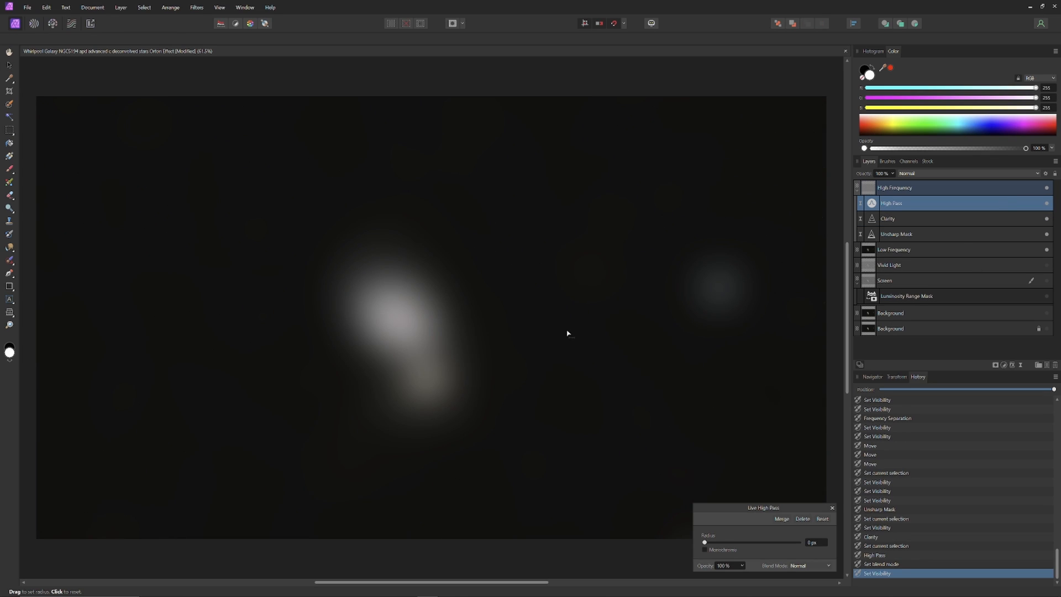
{"action": "mouse_move", "coordinate": [613, 310]}
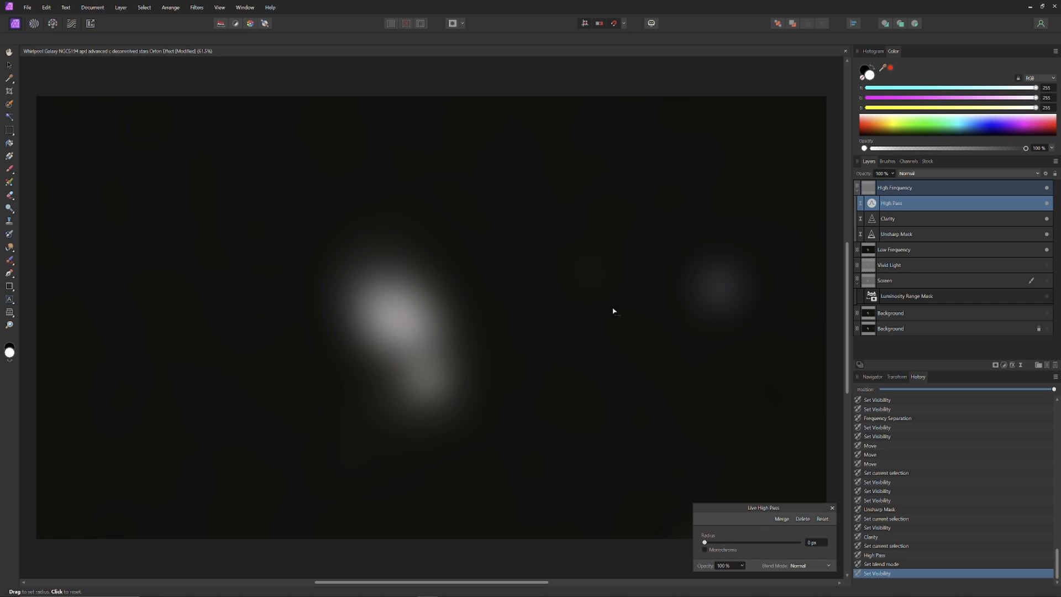
{"action": "mouse_move", "coordinate": [568, 363]}
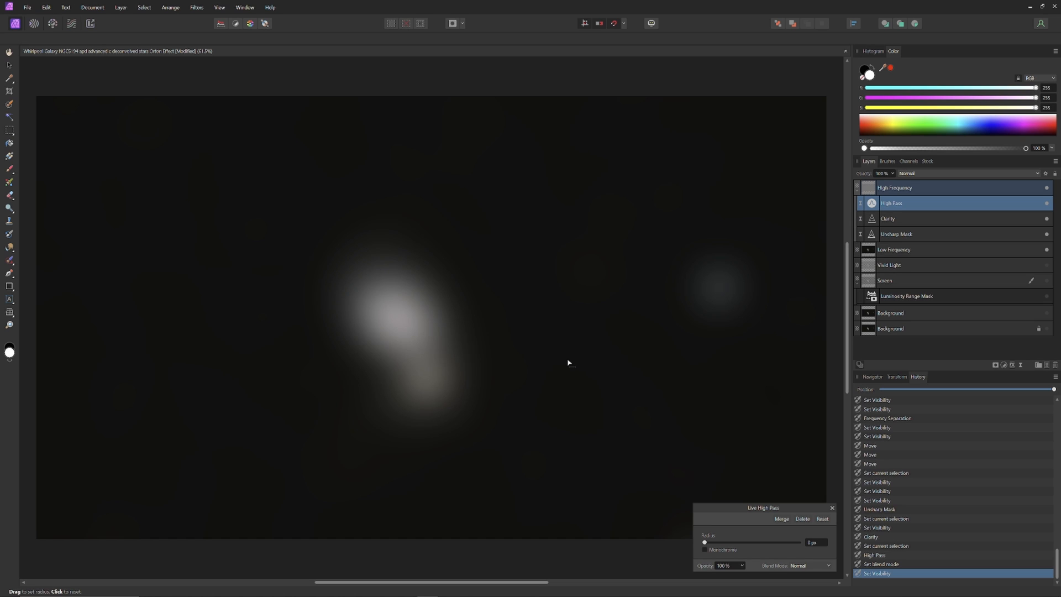
{"action": "mouse_move", "coordinate": [827, 568]}
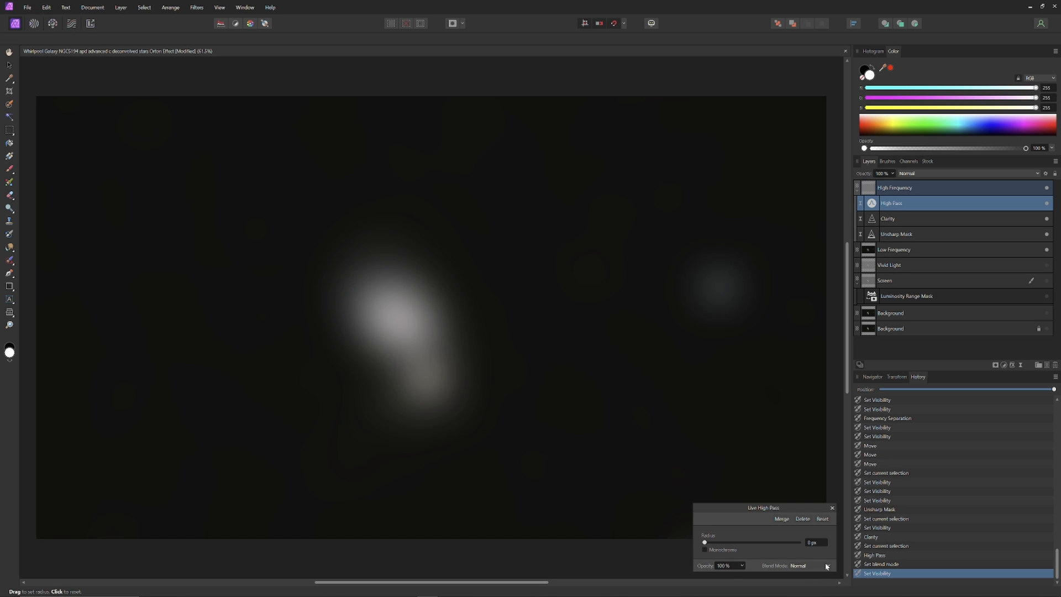
{"action": "left_click", "coordinate": [810, 566]}
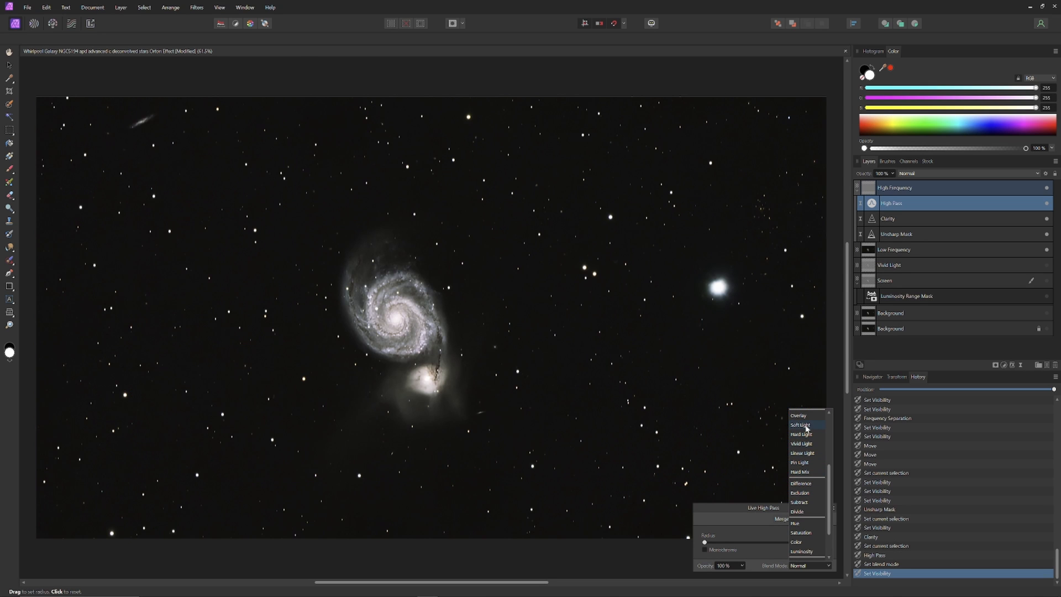
Blend the High Pass filter as Soft Light at about 0.6 px radius to sharpen the galaxy
{"action": "left_click", "coordinate": [800, 424]}
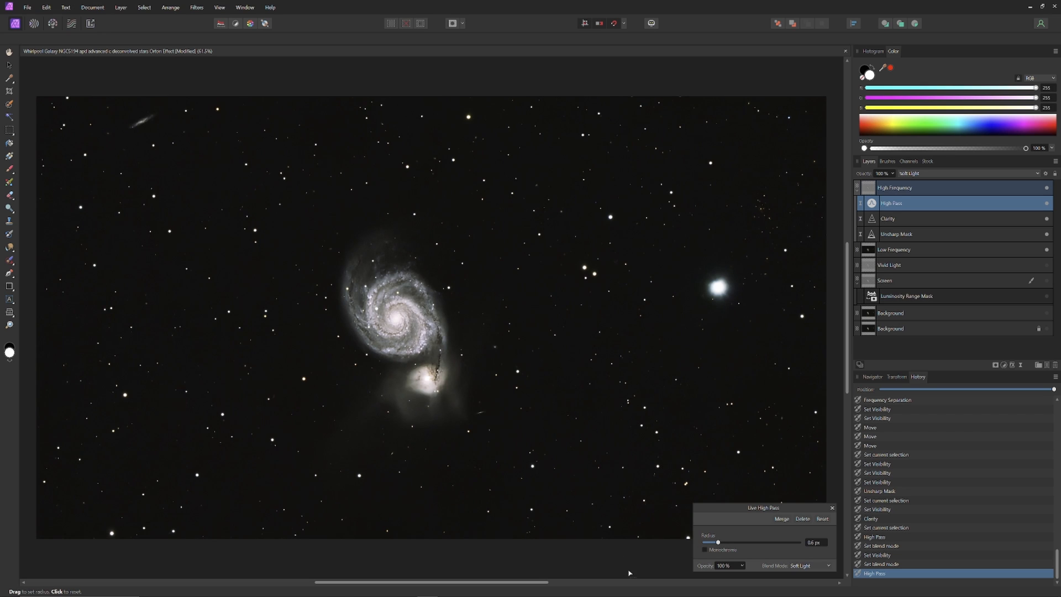
{"action": "mouse_move", "coordinate": [624, 565]}
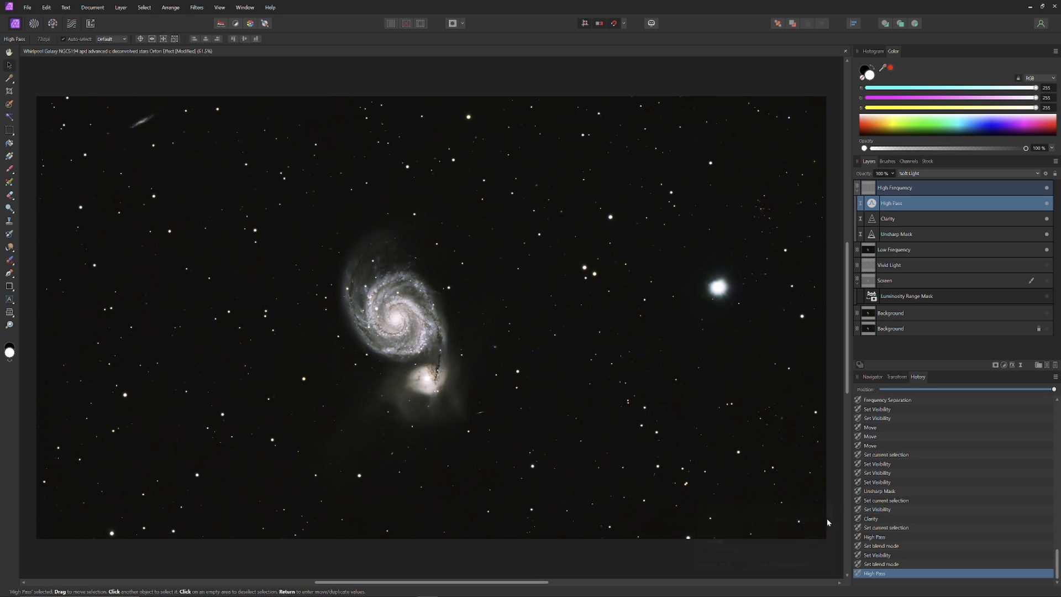
{"action": "mouse_move", "coordinate": [750, 560]}
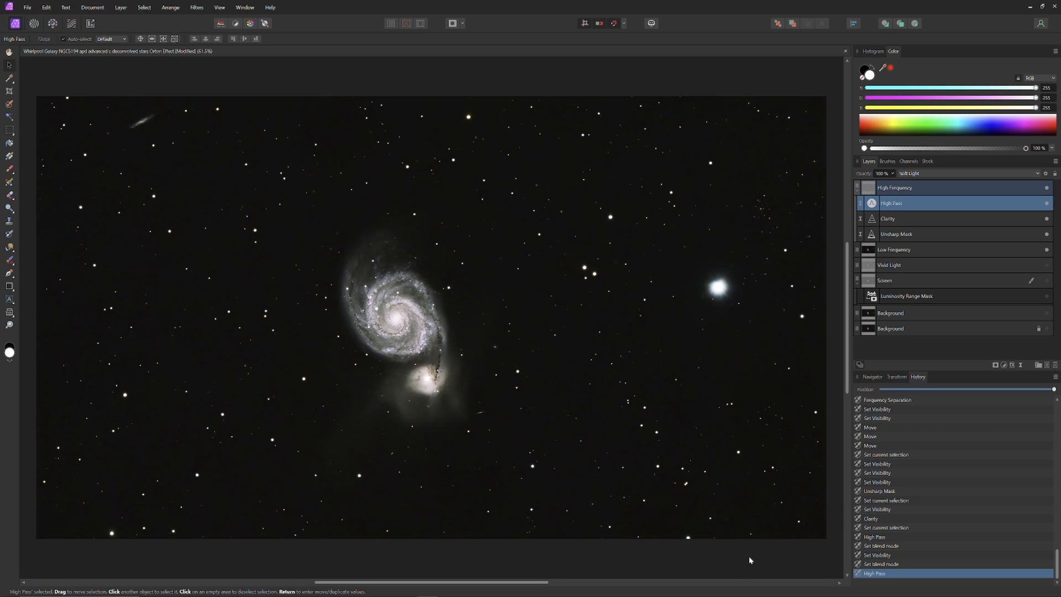